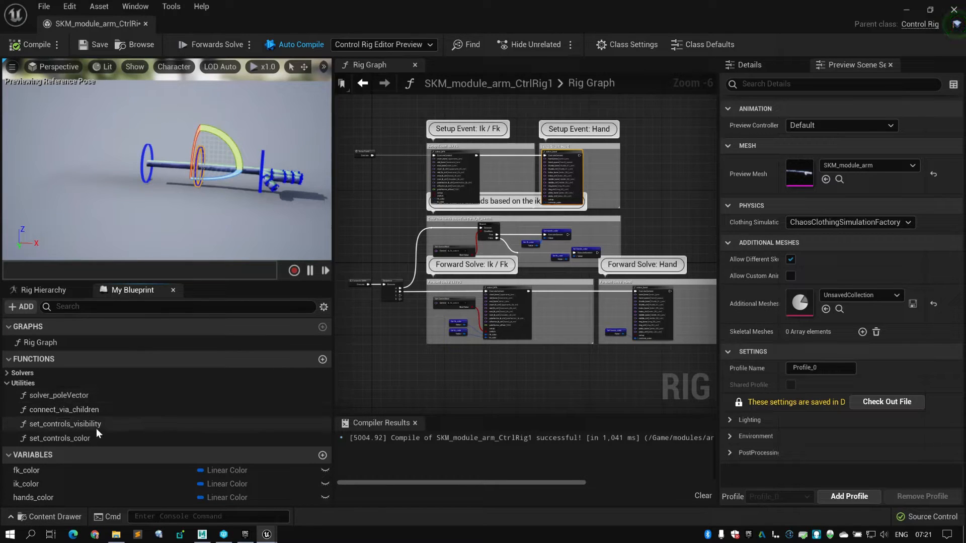
- Browse the set_controls_color function and the solver function list, then return to the main rig graph
{"action": "double_click", "coordinate": [64, 437]}
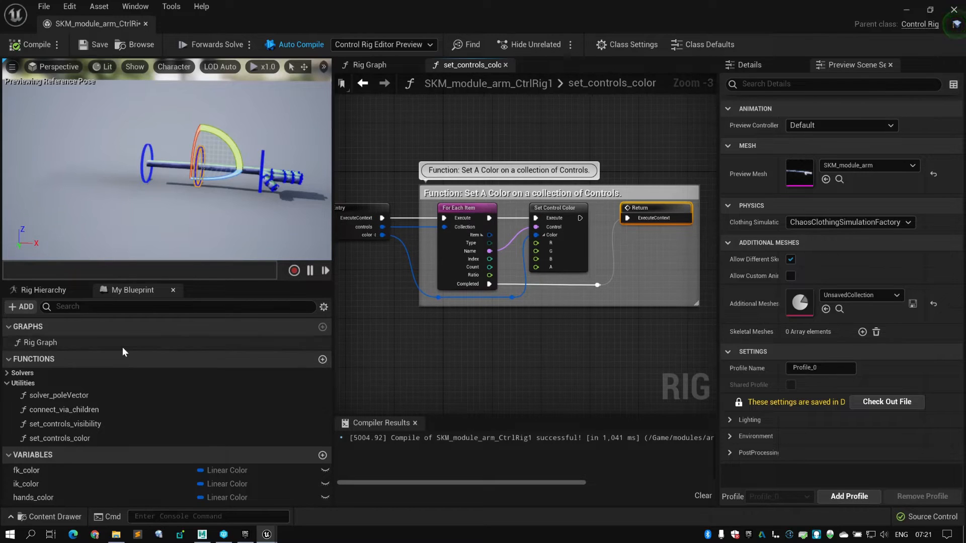
{"action": "left_click", "coordinate": [368, 64]}
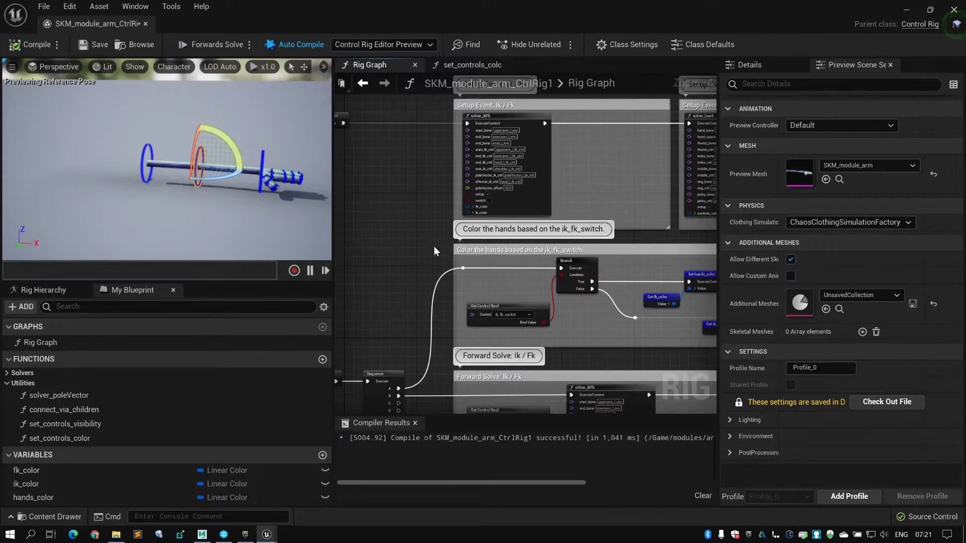
{"action": "scroll", "scroll_direction": "down", "scroll_amount": 3}
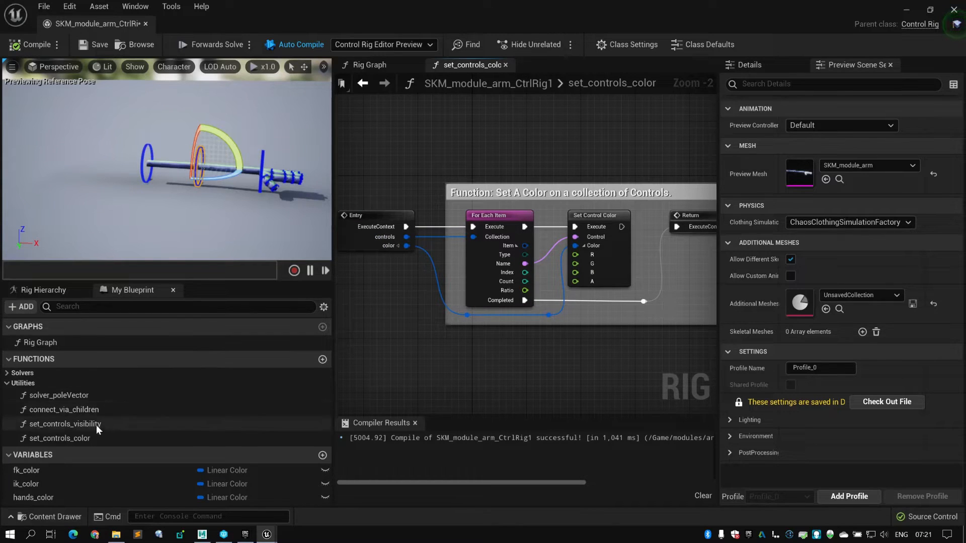
{"action": "left_click", "coordinate": [21, 372]}
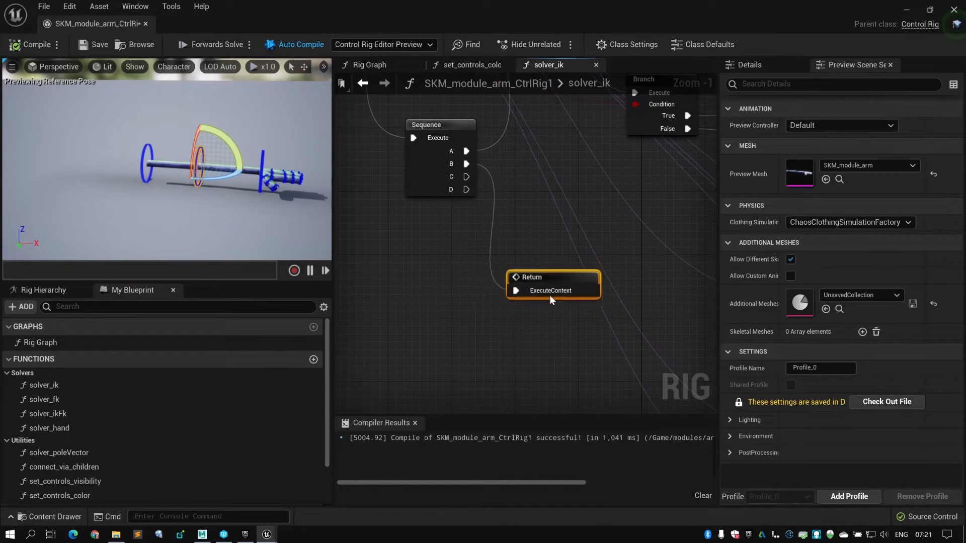
{"action": "scroll", "scroll_direction": "down", "scroll_amount": 3}
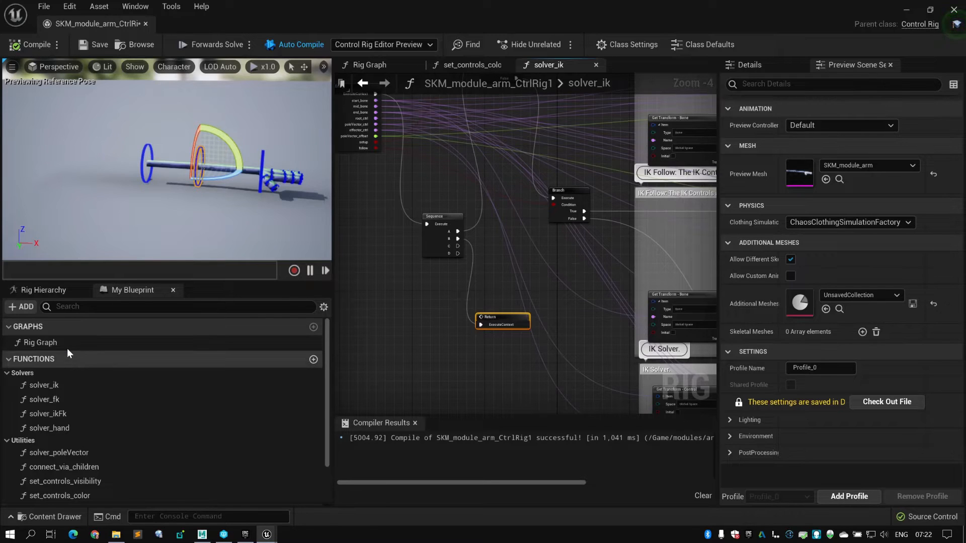
{"action": "left_click", "coordinate": [369, 65]}
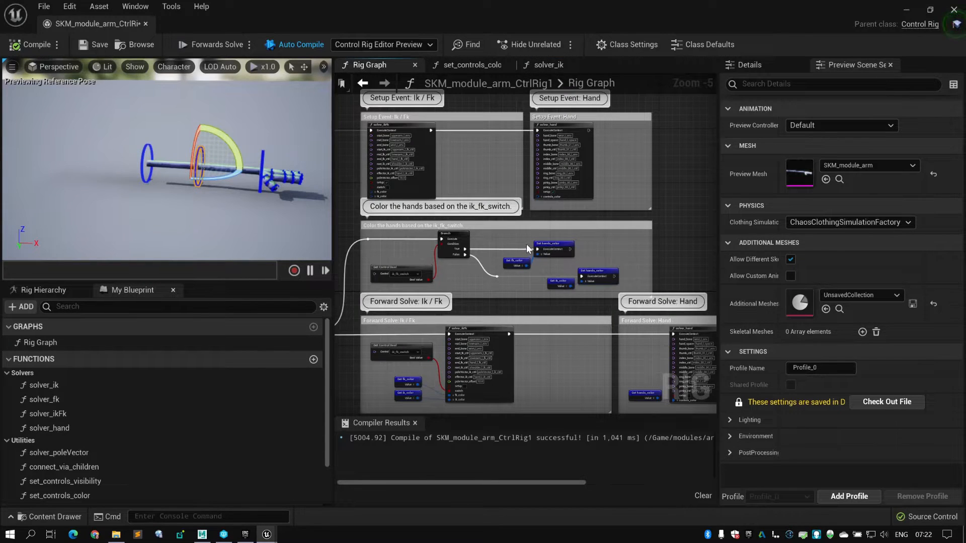
{"action": "scroll", "scroll_direction": "down", "scroll_amount": 3}
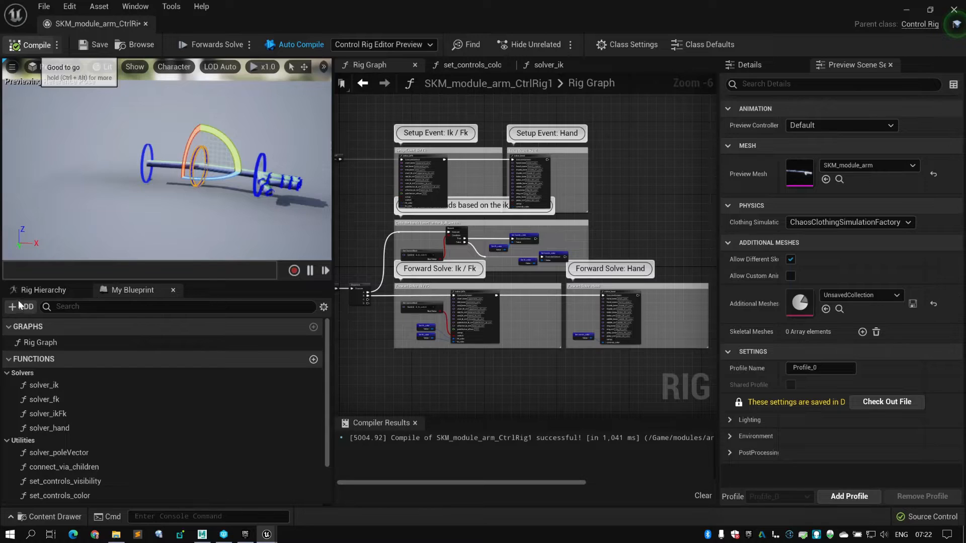
- Uncheck Current Bool on ik_fk_switch so the arm shows FK controls, then select hand_l_ik_ctrl
{"action": "left_click", "coordinate": [43, 290]}
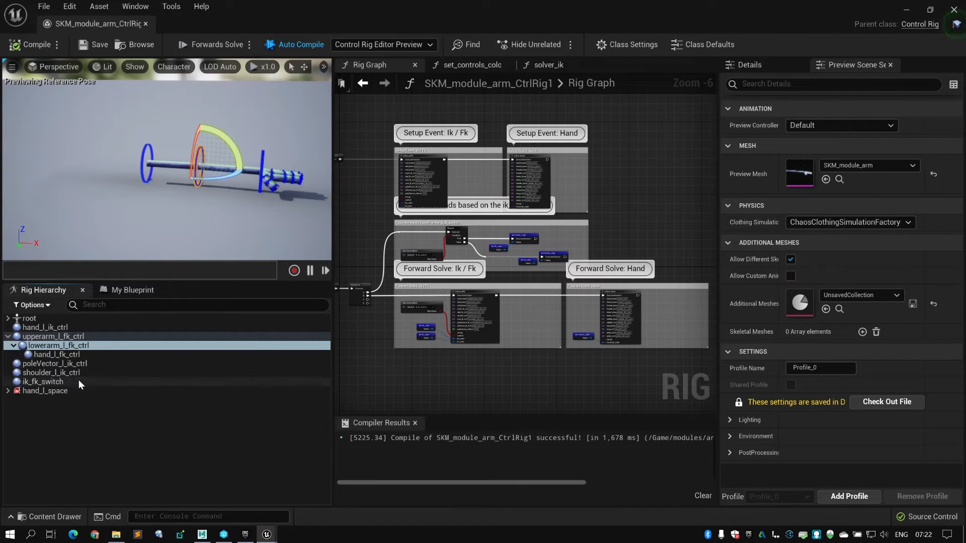
{"action": "left_click", "coordinate": [43, 382]}
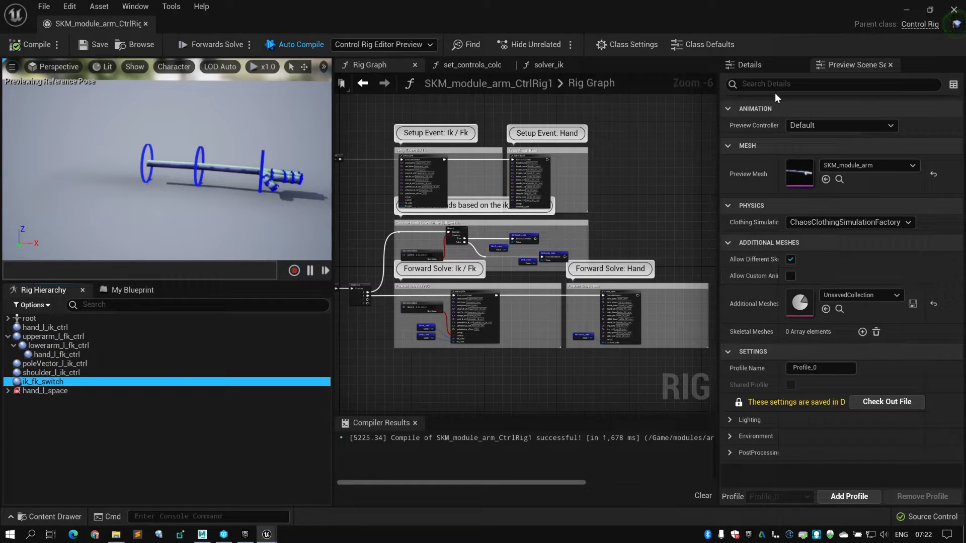
{"action": "left_click", "coordinate": [42, 381]}
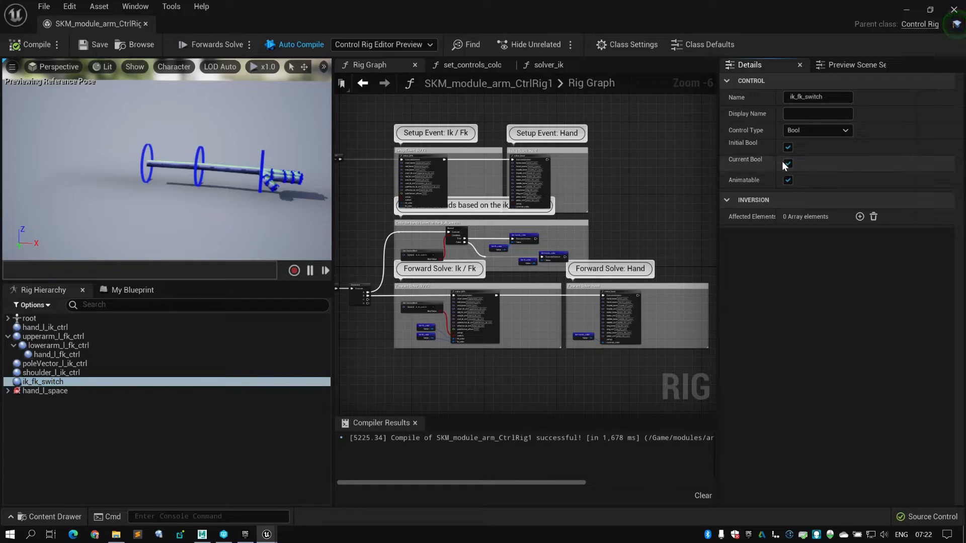
{"action": "left_click", "coordinate": [786, 163]}
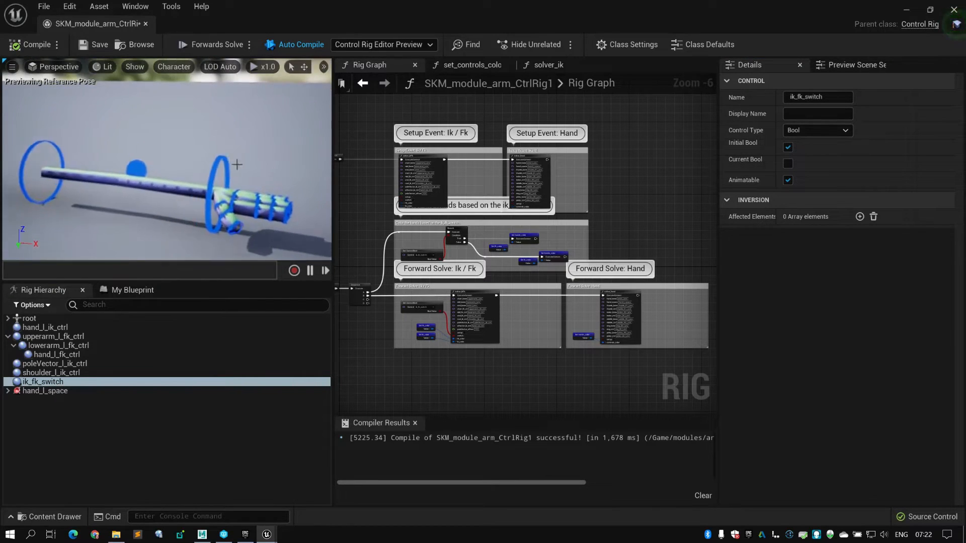
{"action": "left_click", "coordinate": [46, 327]}
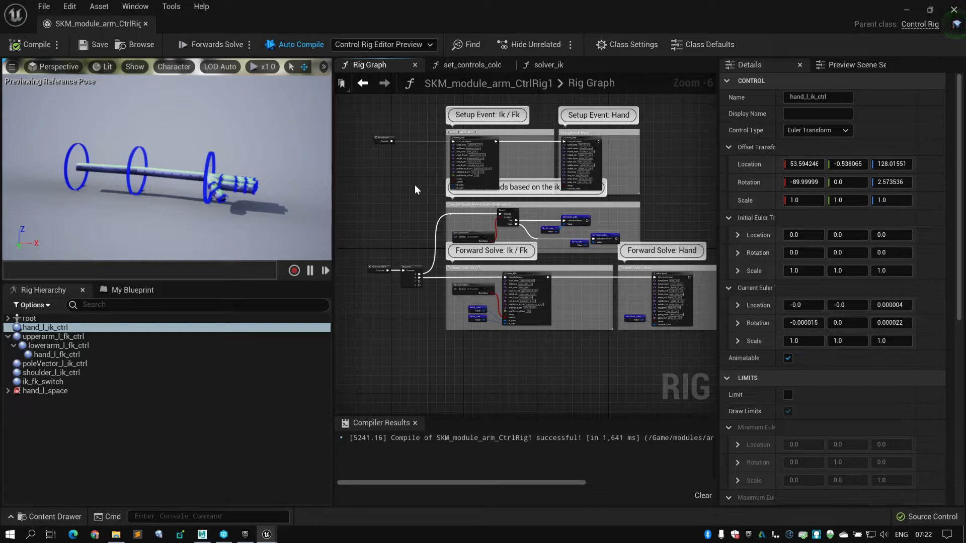
{"action": "mouse_move", "coordinate": [203, 534]}
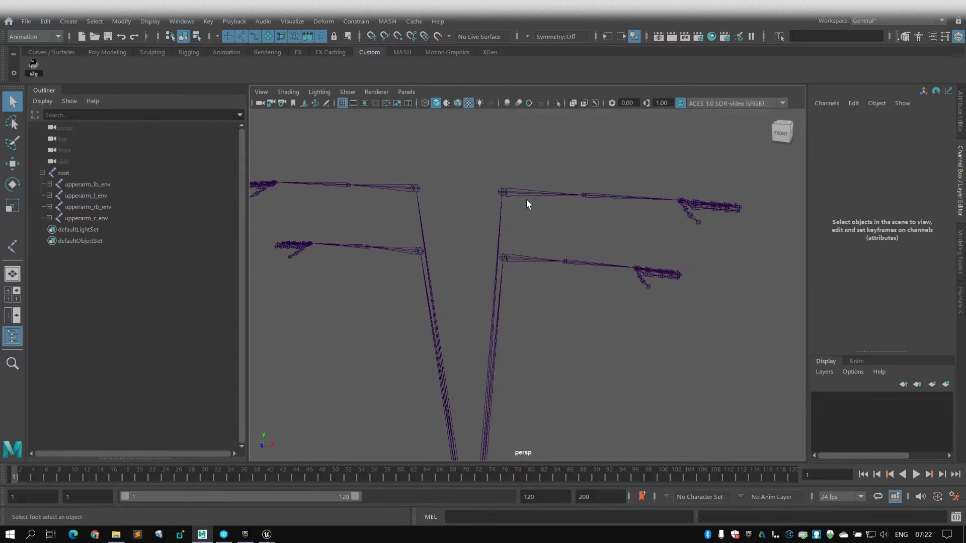
- Inspect the upperarm_l_env, upperarm_lb_env and upperarm_r_env joint chains one by one in the Outliner
{"action": "left_click", "coordinate": [85, 195]}
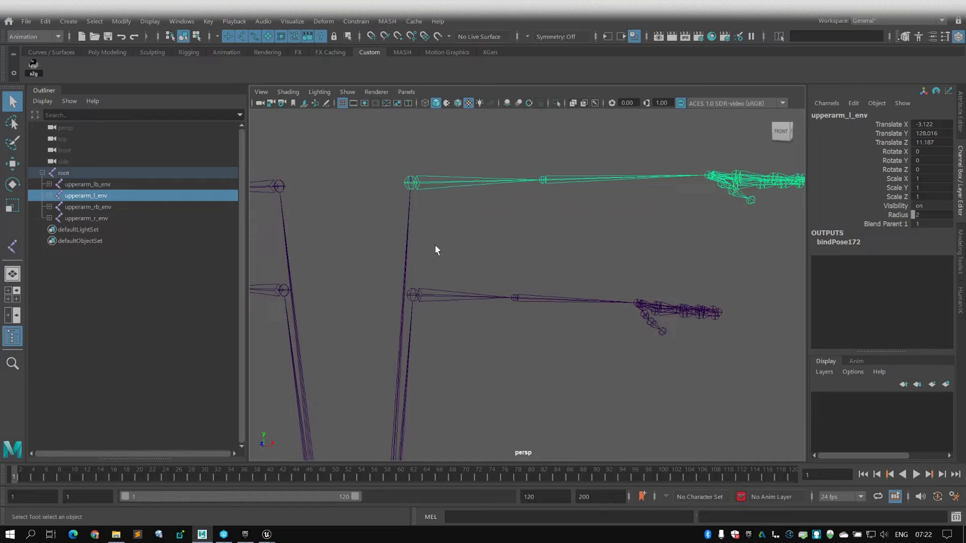
{"action": "left_click", "coordinate": [87, 184]}
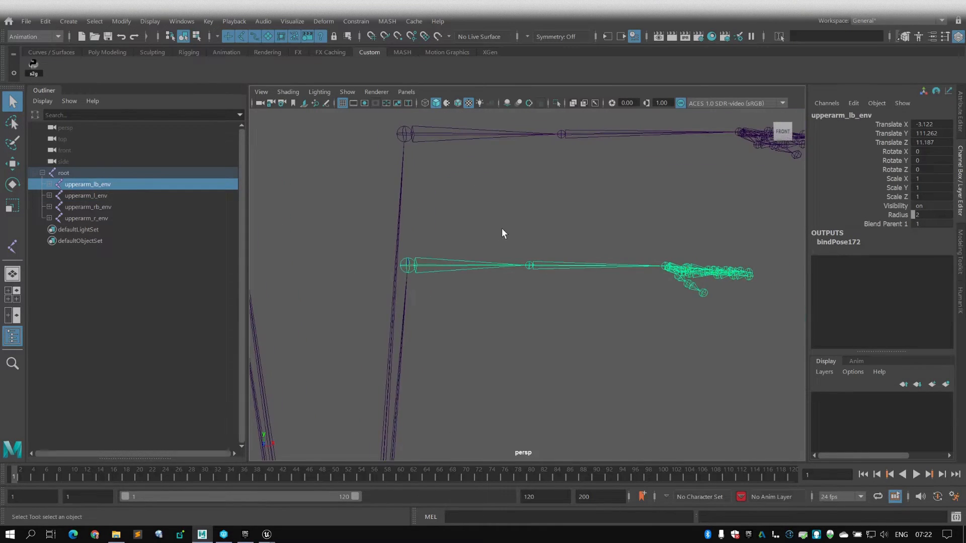
{"action": "left_click", "coordinate": [87, 195]}
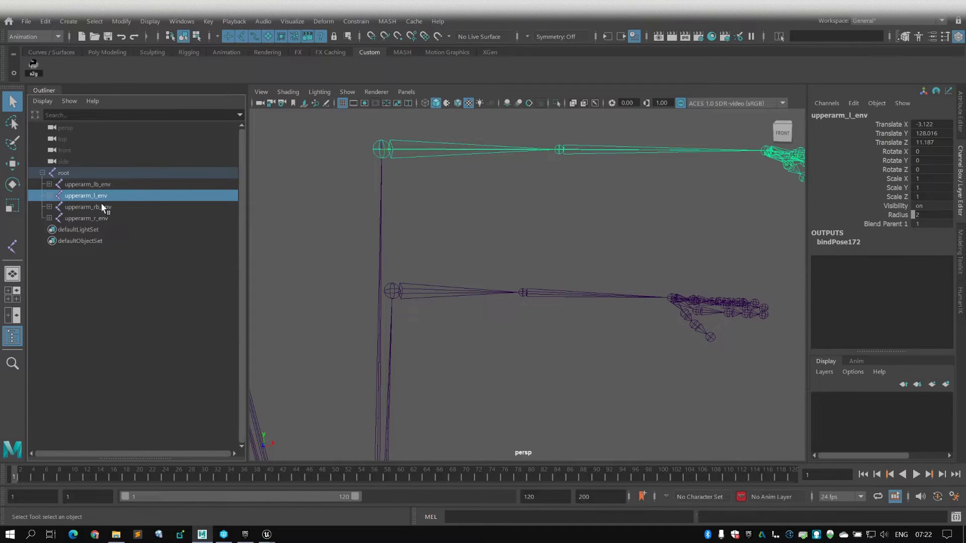
{"action": "left_click", "coordinate": [88, 183]}
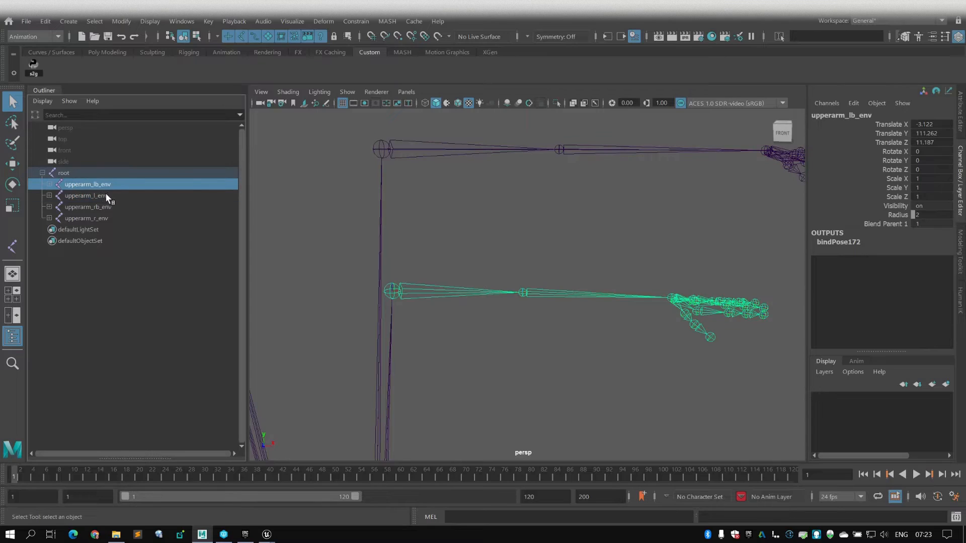
{"action": "mouse_move", "coordinate": [87, 184]}
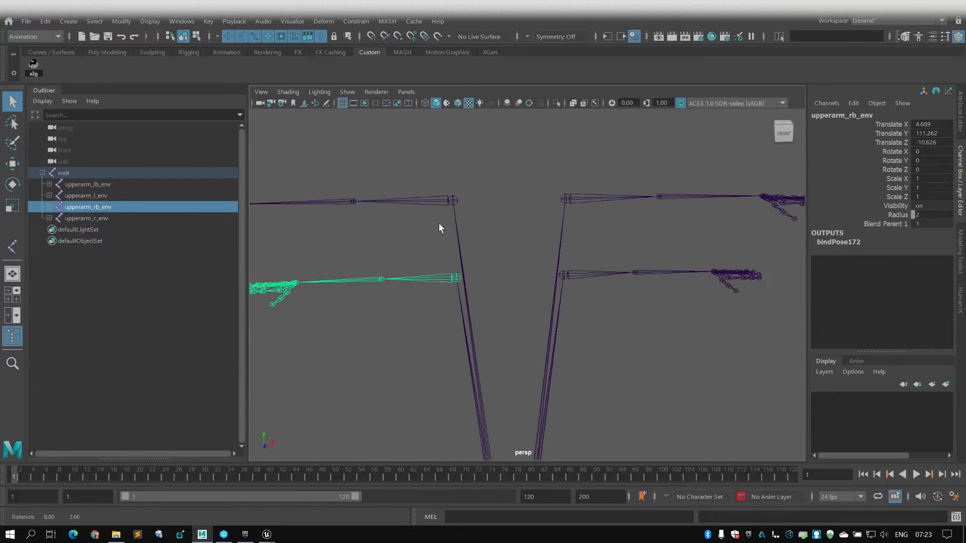
{"action": "left_click", "coordinate": [86, 219]}
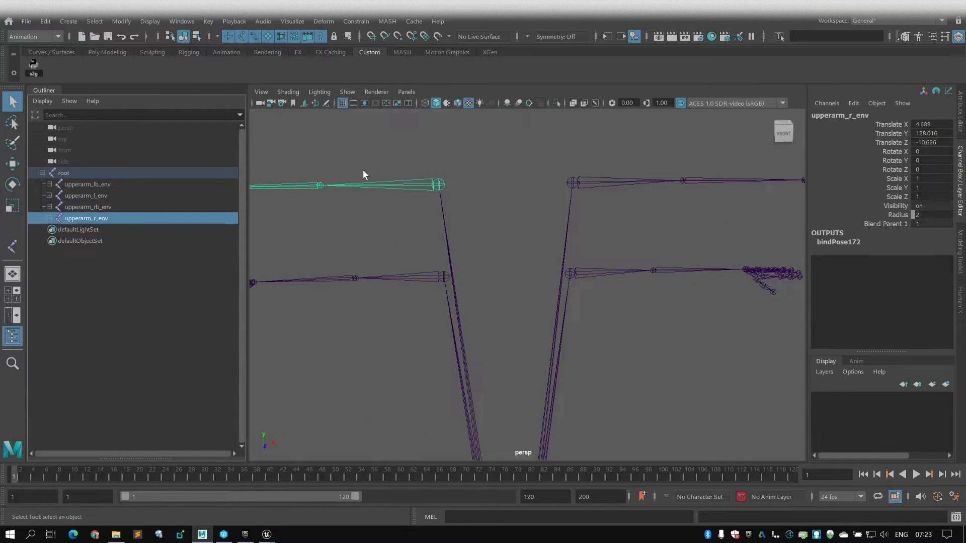
{"action": "left_click", "coordinate": [536, 233]}
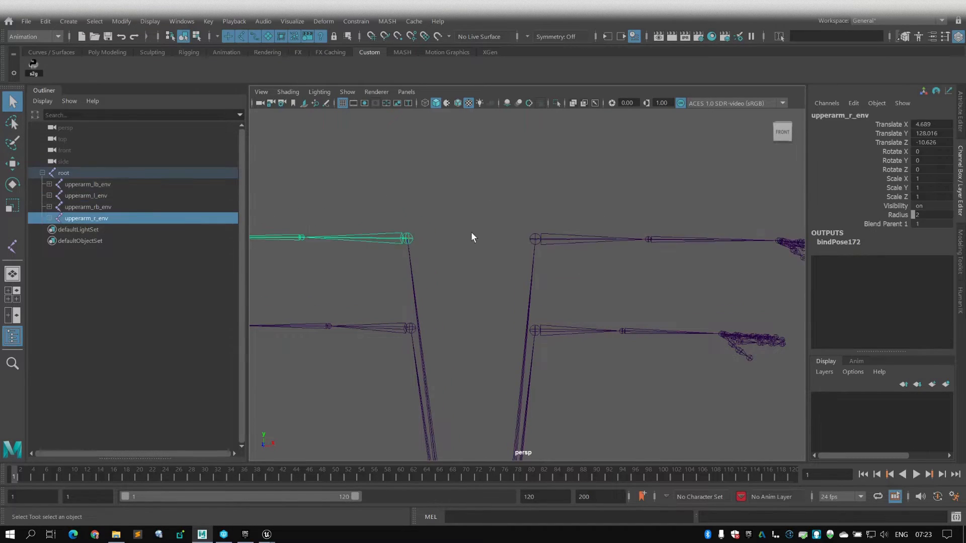
- Compare the left and right upper-arm chains in pairs, clear the selection, and reveal the skinned root_geo mesh
{"action": "left_click", "coordinate": [85, 195]}
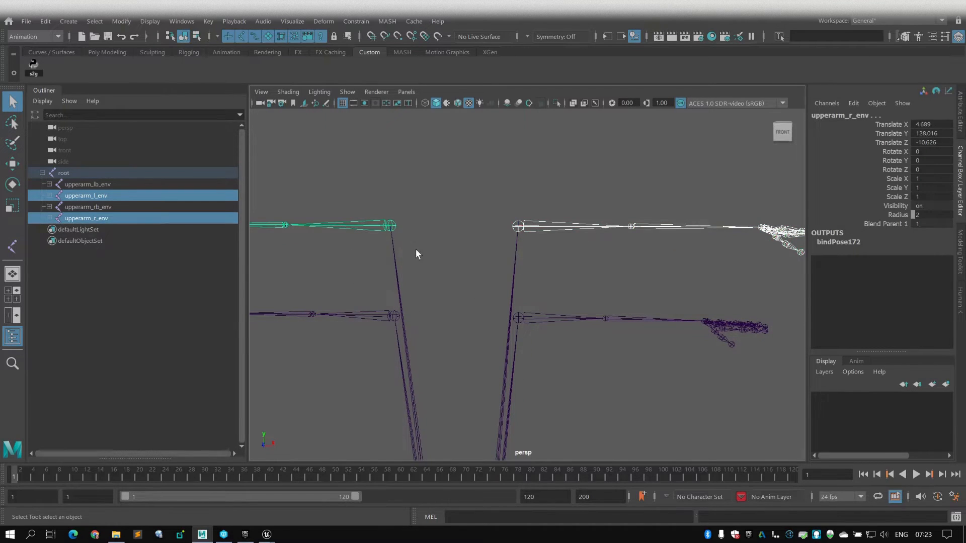
{"action": "left_click", "coordinate": [88, 207]}
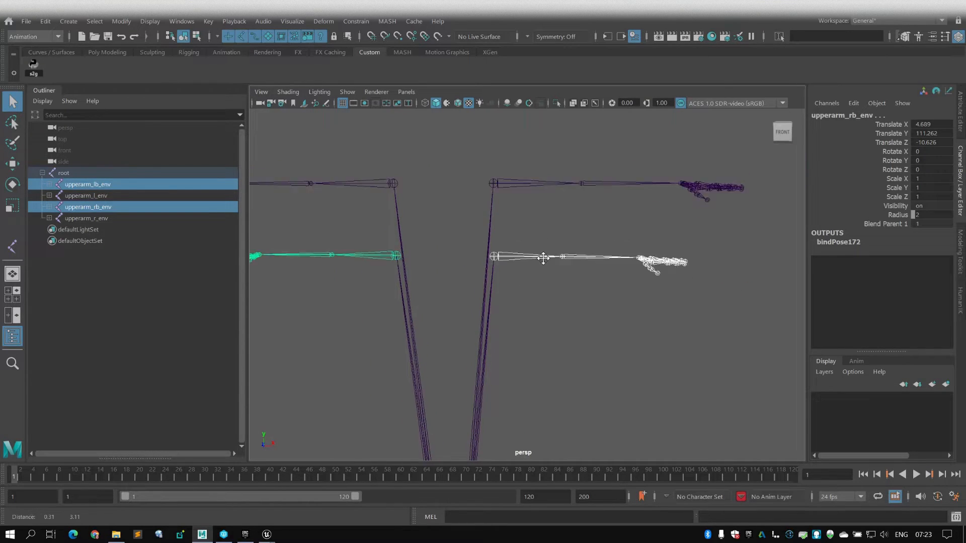
{"action": "left_click", "coordinate": [526, 265]}
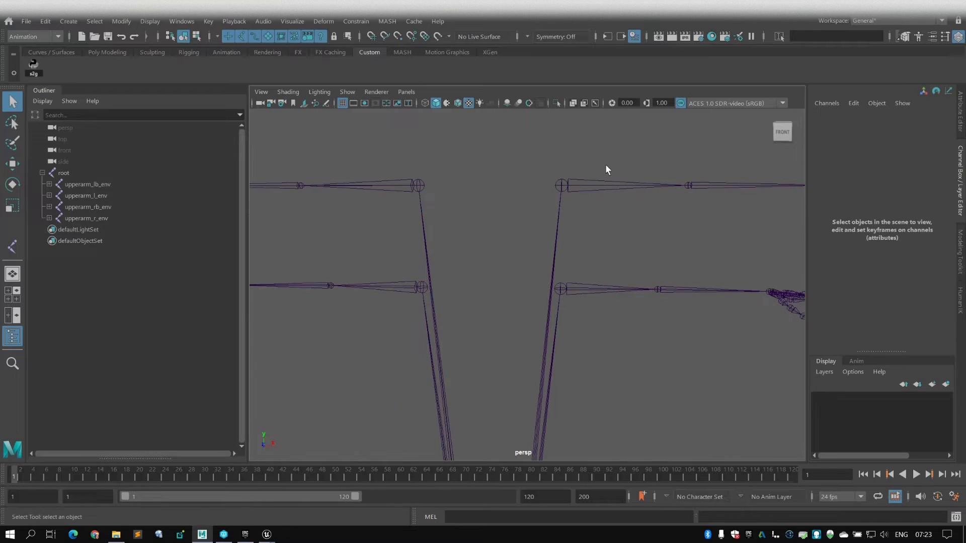
{"action": "left_click", "coordinate": [85, 195]}
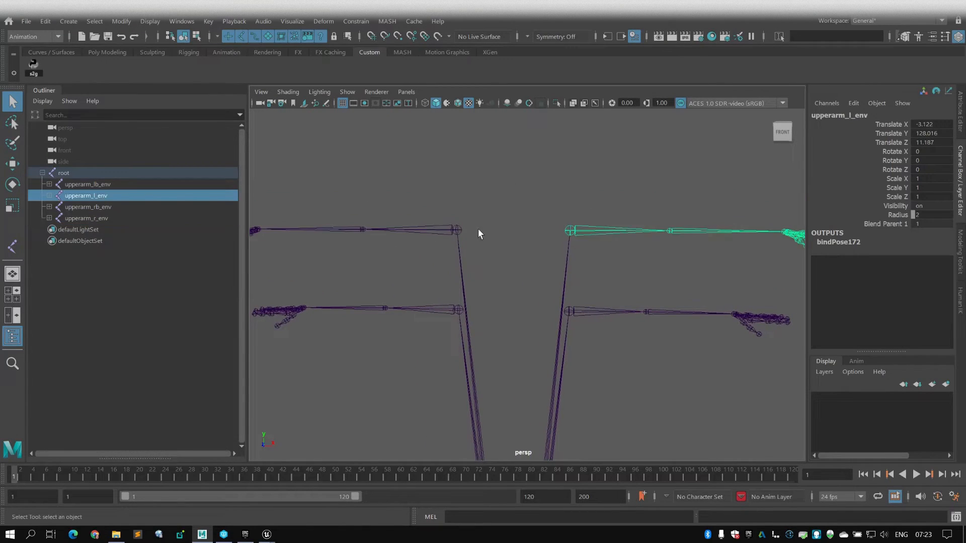
{"action": "left_click", "coordinate": [86, 218]}
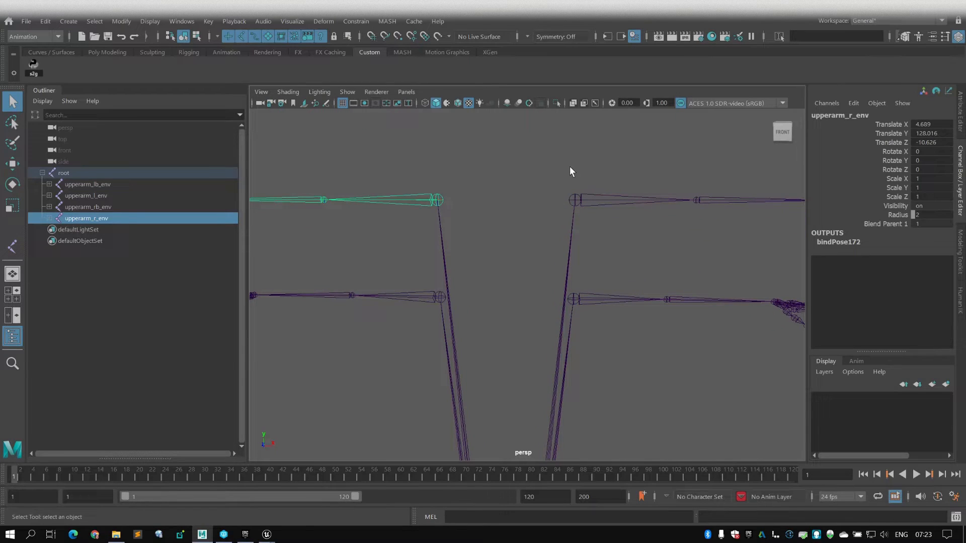
{"action": "mouse_move", "coordinate": [612, 174]}
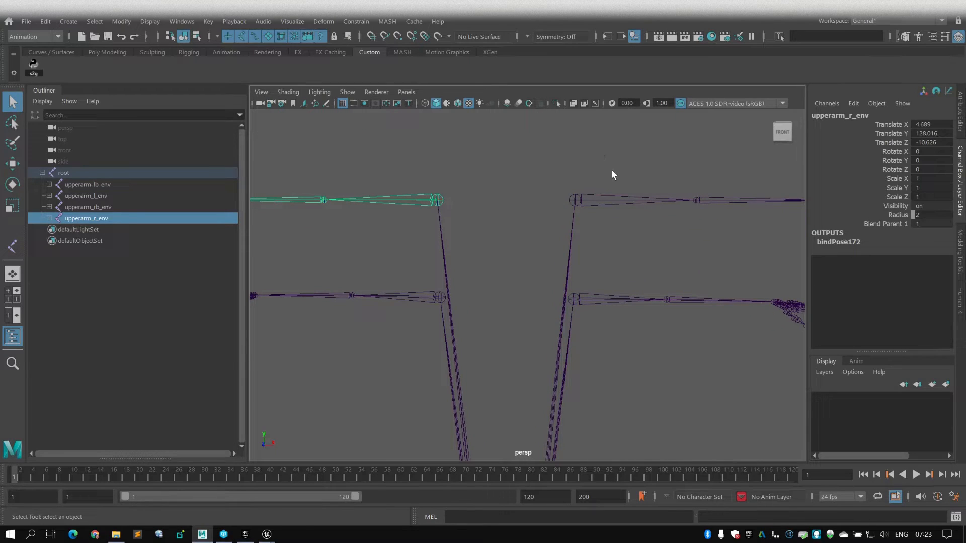
{"action": "left_click", "coordinate": [86, 195]}
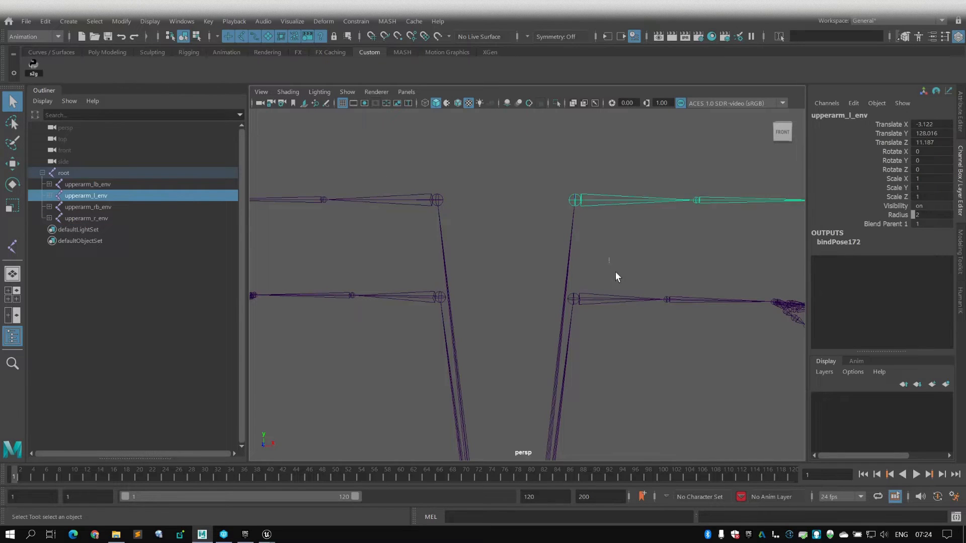
{"action": "left_click", "coordinate": [86, 219]}
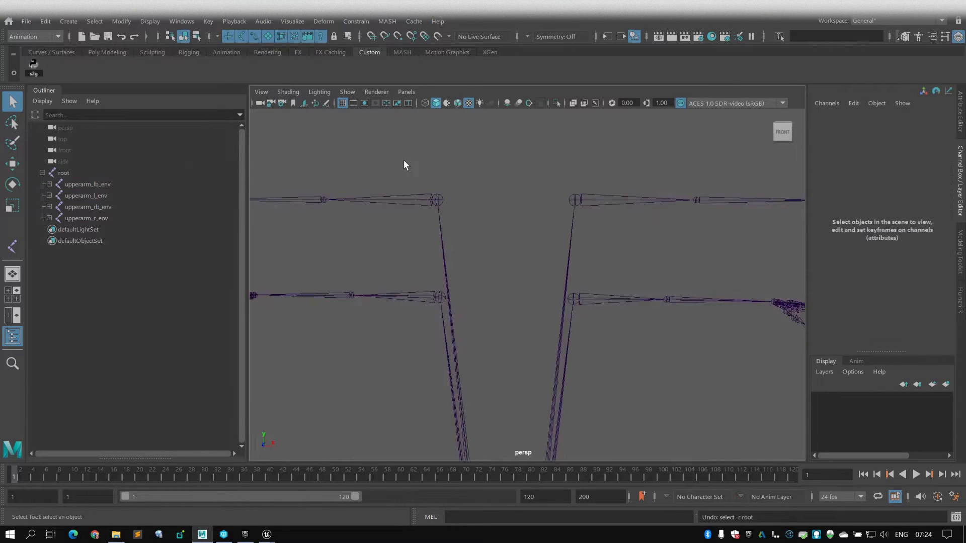
{"action": "left_click", "coordinate": [86, 195]}
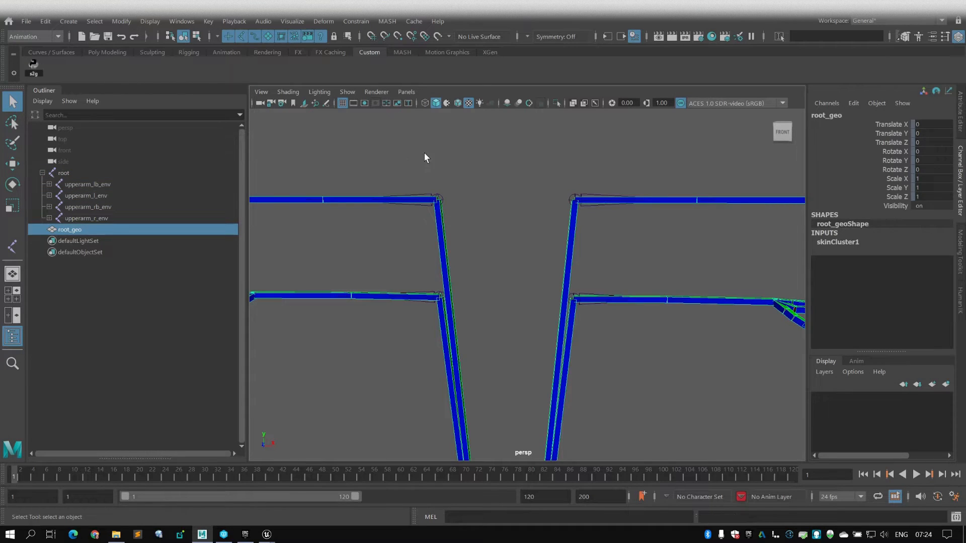
- Export the whole Maya scene as FBX and switch to the SKM_module_arm_CtrlRig1 window in Unreal
{"action": "left_click", "coordinate": [26, 21]}
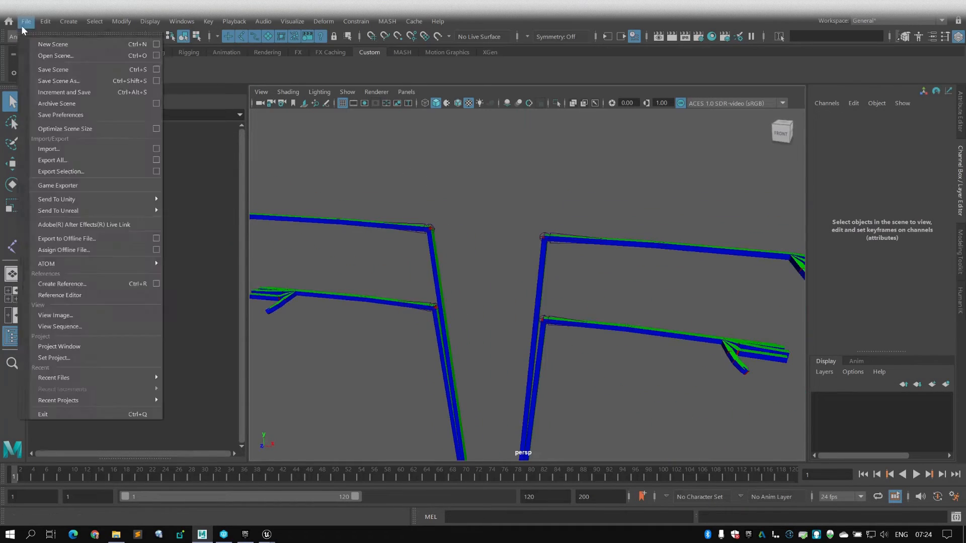
{"action": "left_click", "coordinate": [51, 160]}
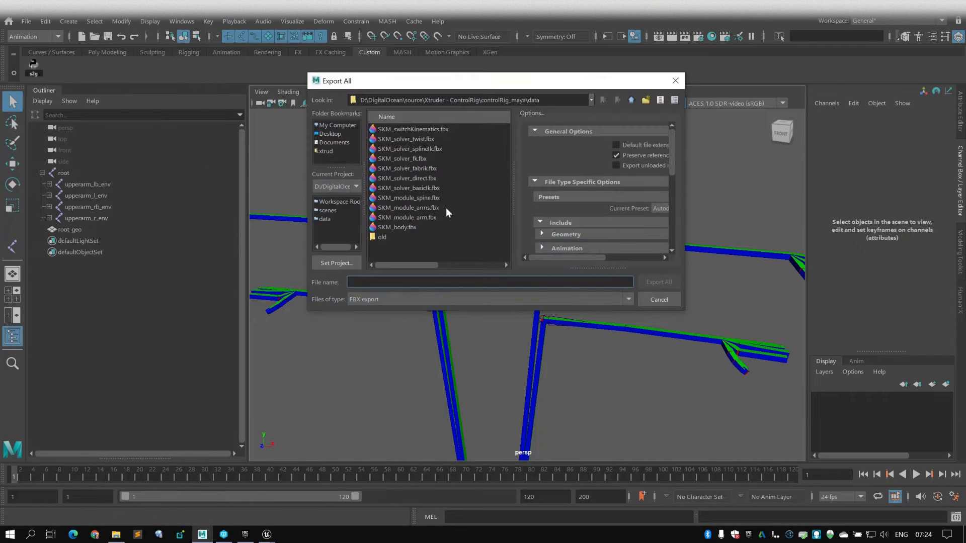
{"action": "left_click", "coordinate": [657, 281]}
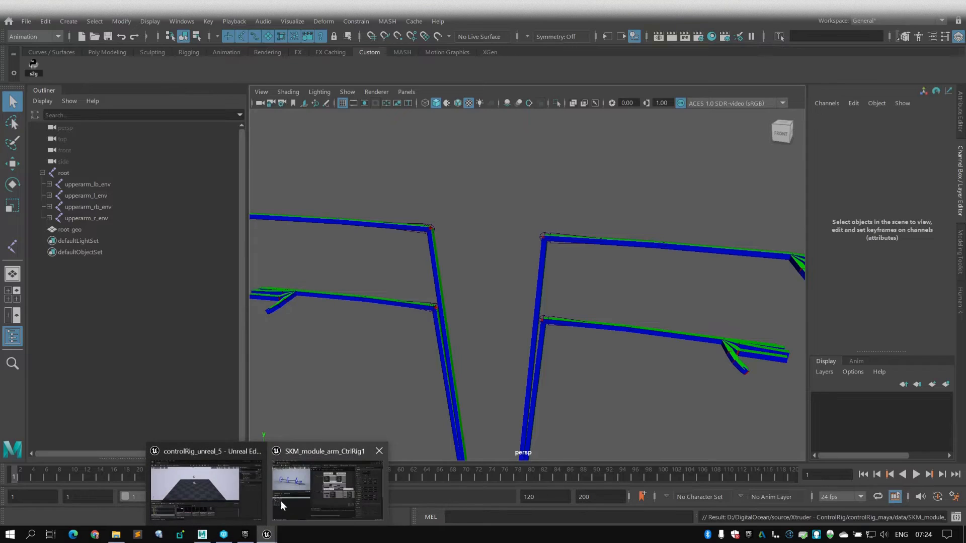
{"action": "left_click", "coordinate": [326, 487]}
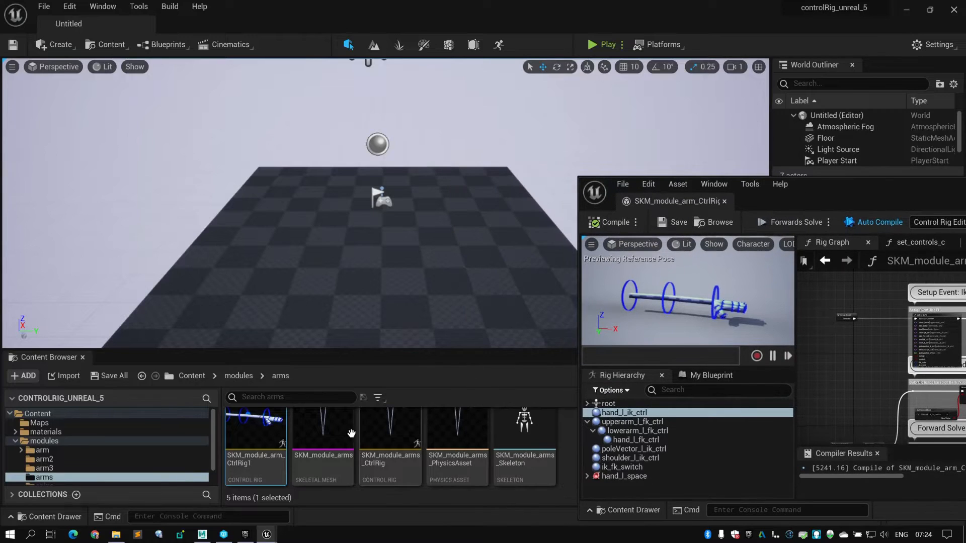
- Reimport SKM_module_arms and set it as the Preview Mesh in Preview Scene Settings
{"action": "right_click", "coordinate": [322, 431]}
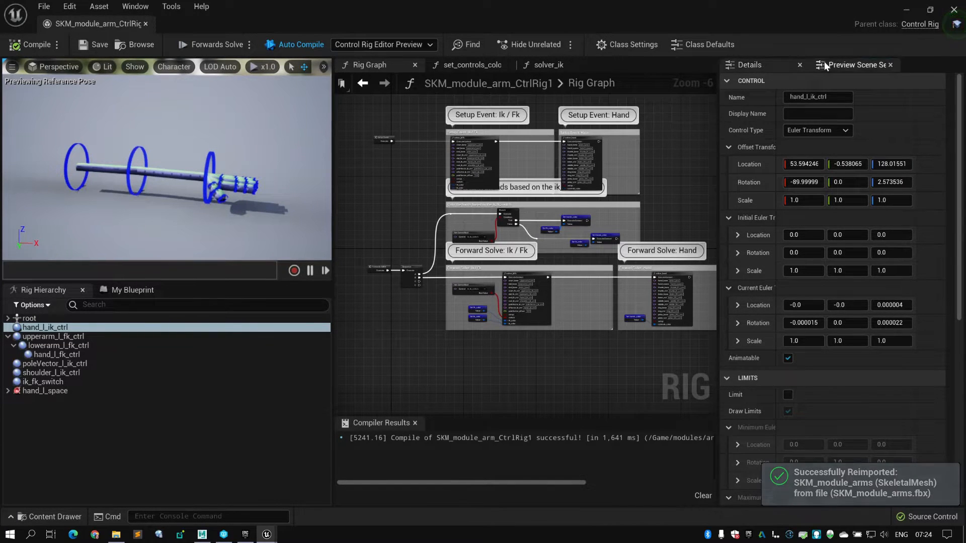
{"action": "left_click", "coordinate": [855, 64]}
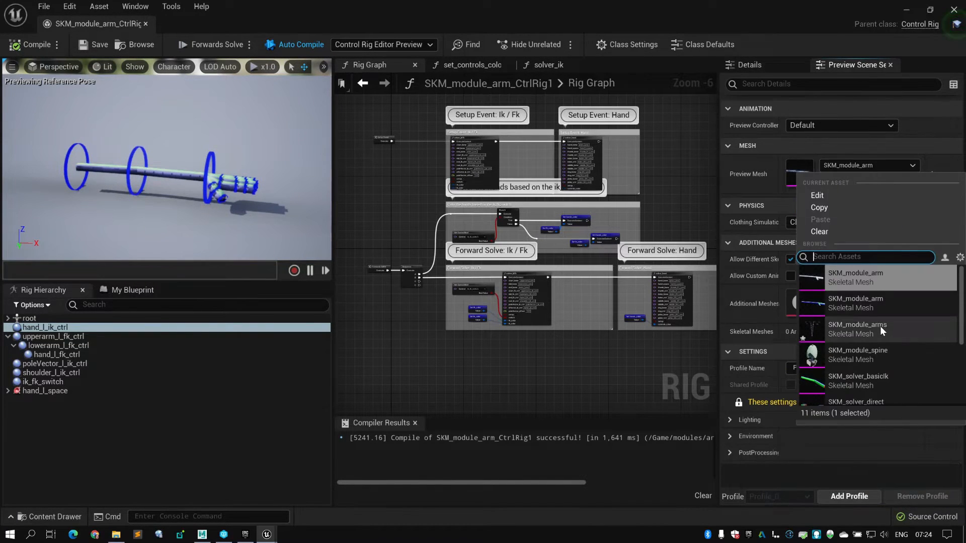
{"action": "left_click", "coordinate": [857, 328]}
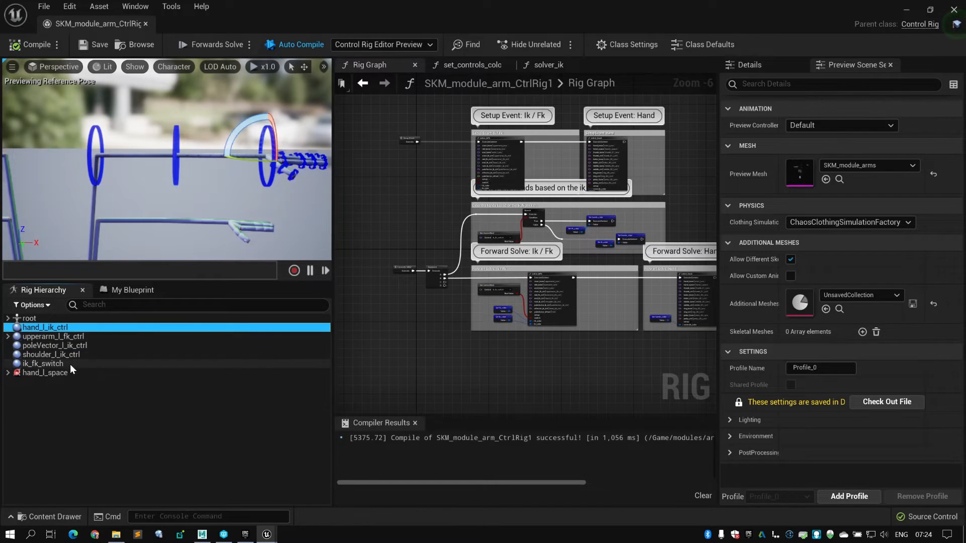
- Expand hand_l_space, upperarm_l_fk_ctrl and the finger control chains in the Rig Hierarchy
{"action": "left_click", "coordinate": [8, 372]}
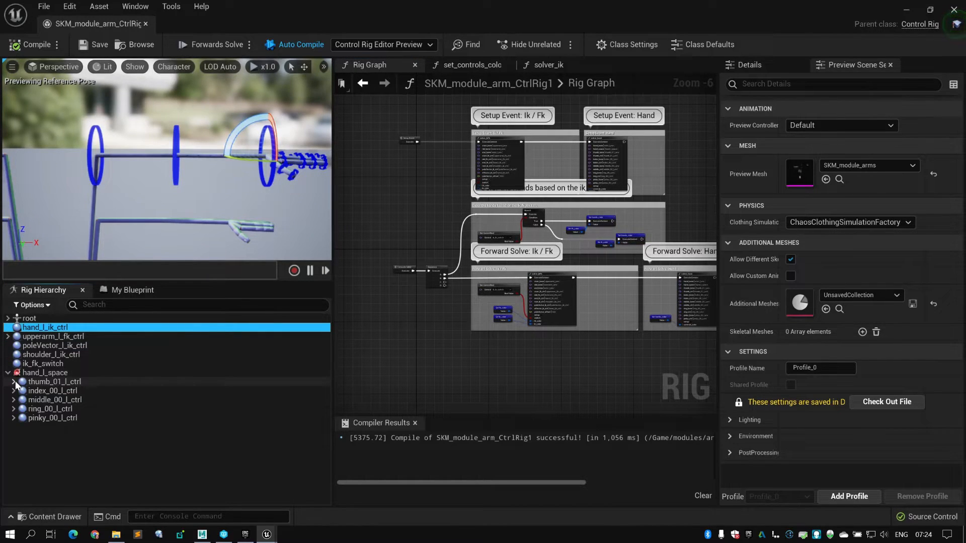
{"action": "left_click", "coordinate": [13, 336]}
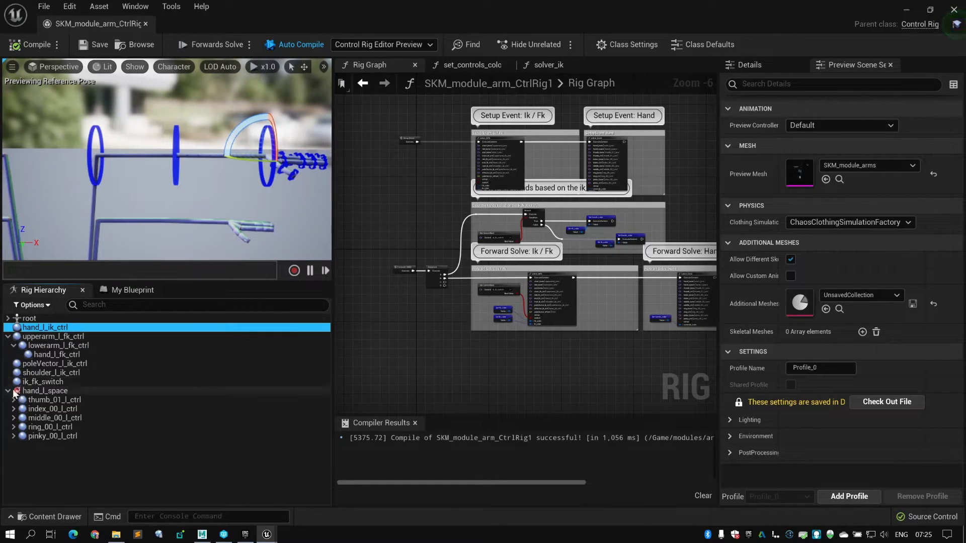
{"action": "left_click", "coordinate": [12, 399]}
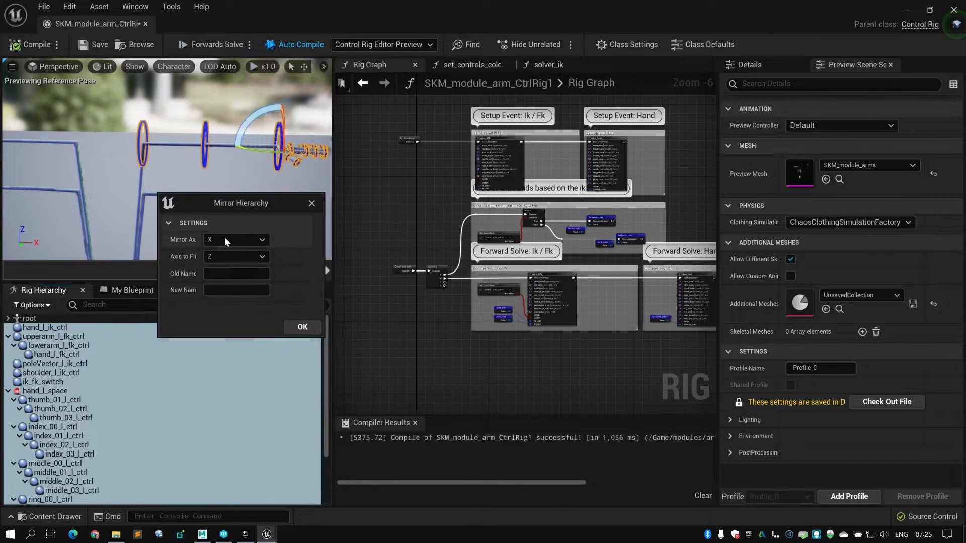
- Mirror the selected left-arm controls with Old Name _l and New Name _lb and confirm
{"action": "left_click", "coordinate": [235, 274]}
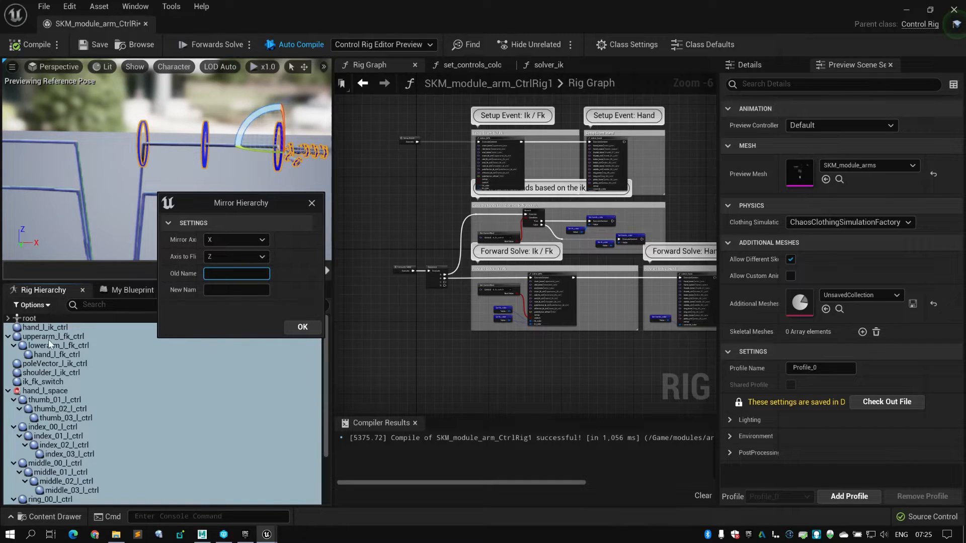
{"action": "type", "text": "_l_"}
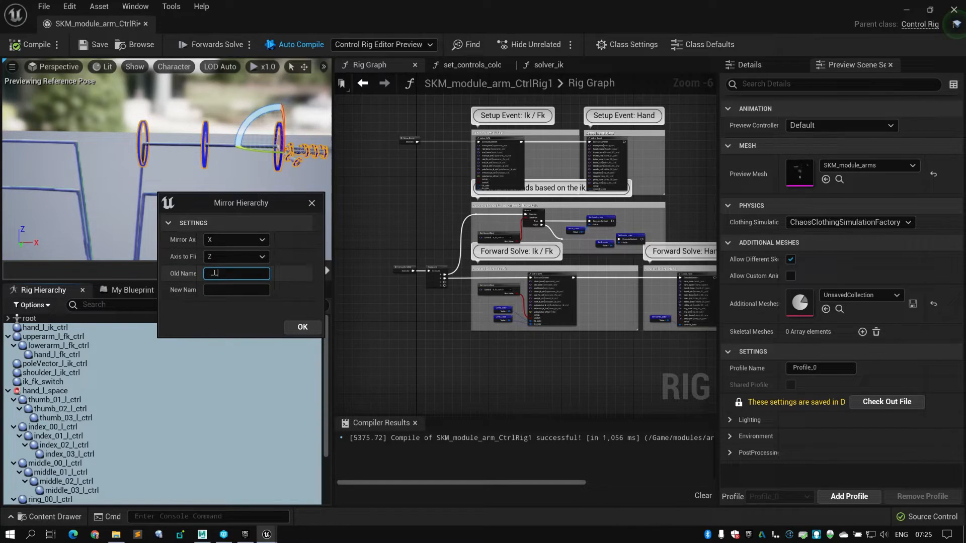
{"action": "left_click", "coordinate": [235, 289]}
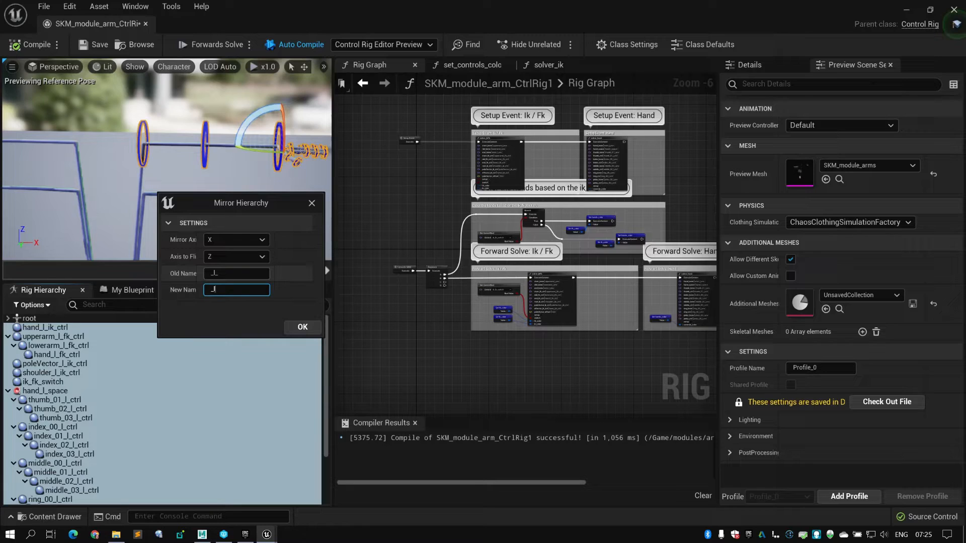
{"action": "type", "text": "b_"}
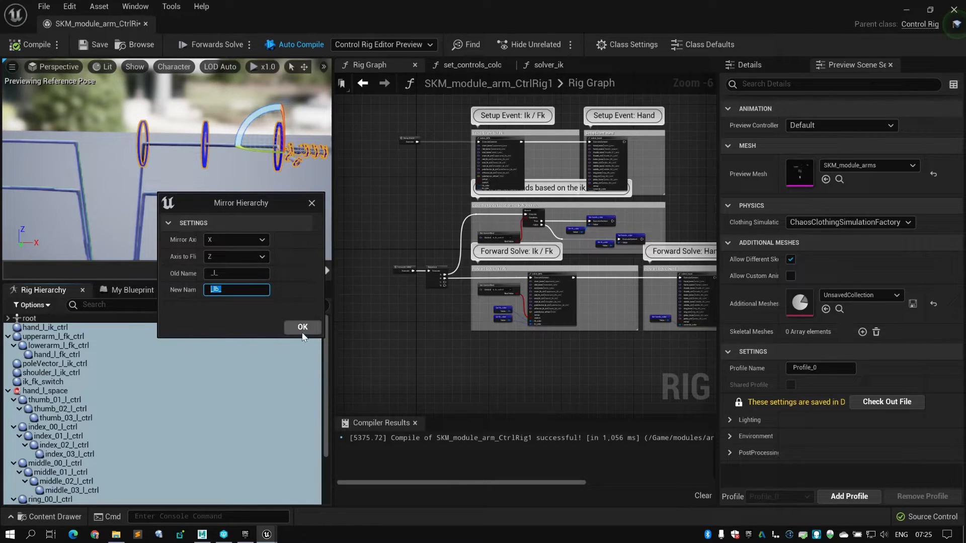
{"action": "left_click", "coordinate": [301, 327]}
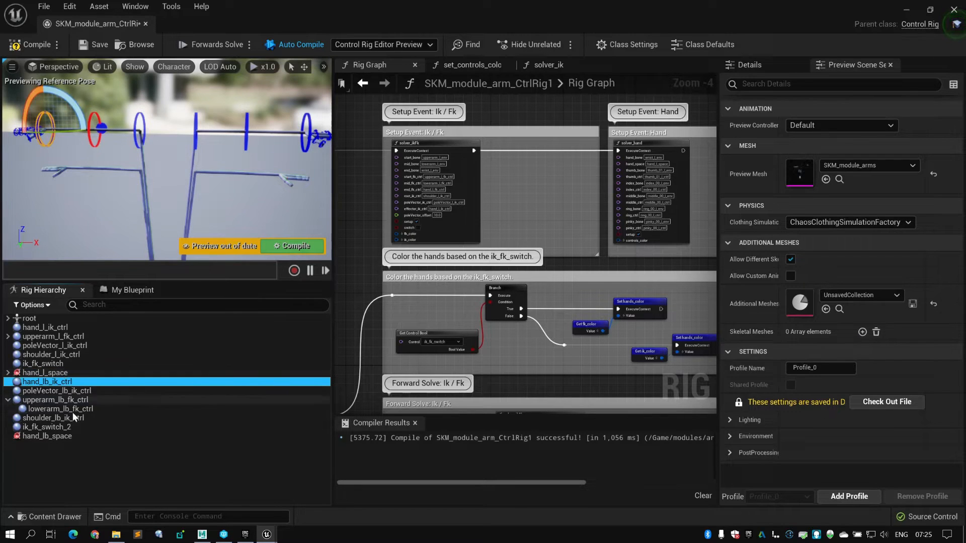
- Click through the mirrored _lb hand and shoulder IK controls and expand the mirrored hand space fingers
{"action": "left_click", "coordinate": [50, 427]}
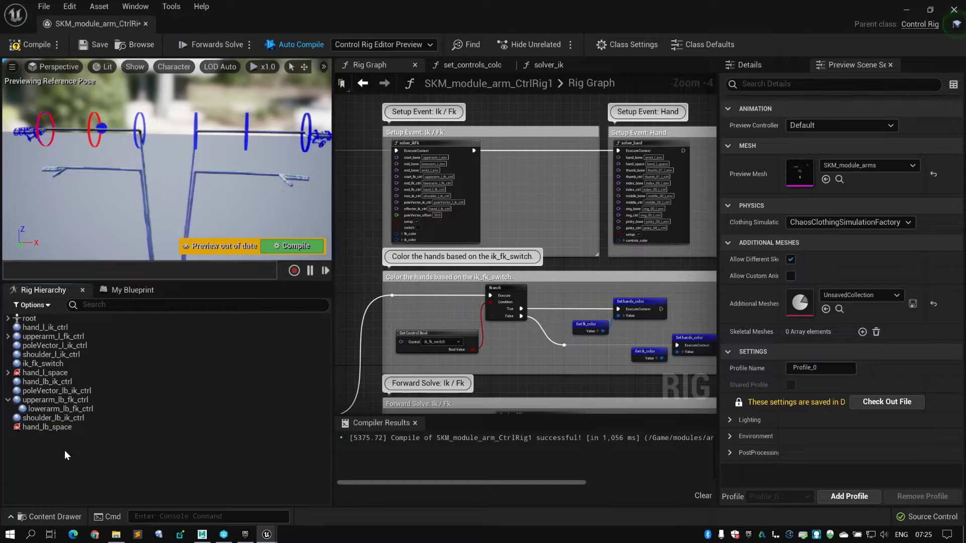
{"action": "left_click", "coordinate": [45, 373]}
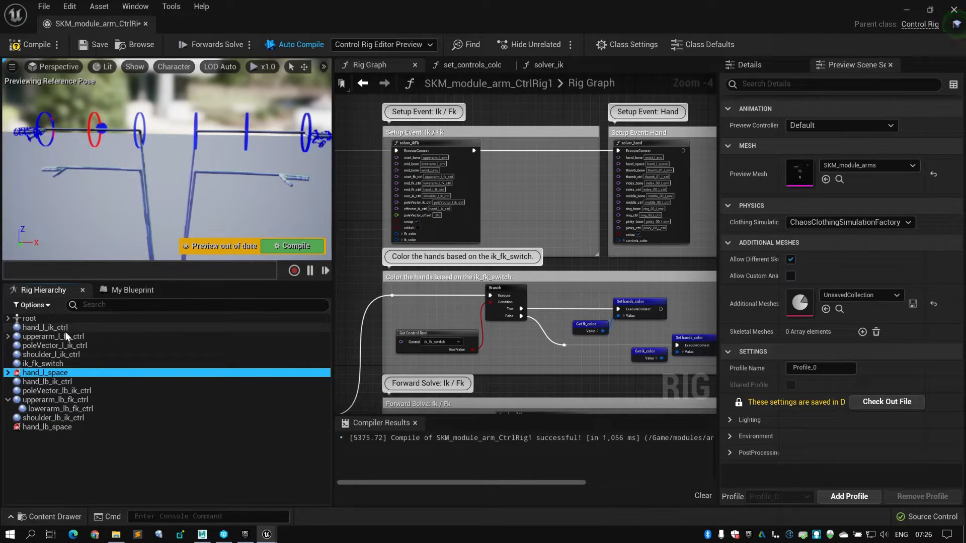
{"action": "left_click", "coordinate": [46, 381]}
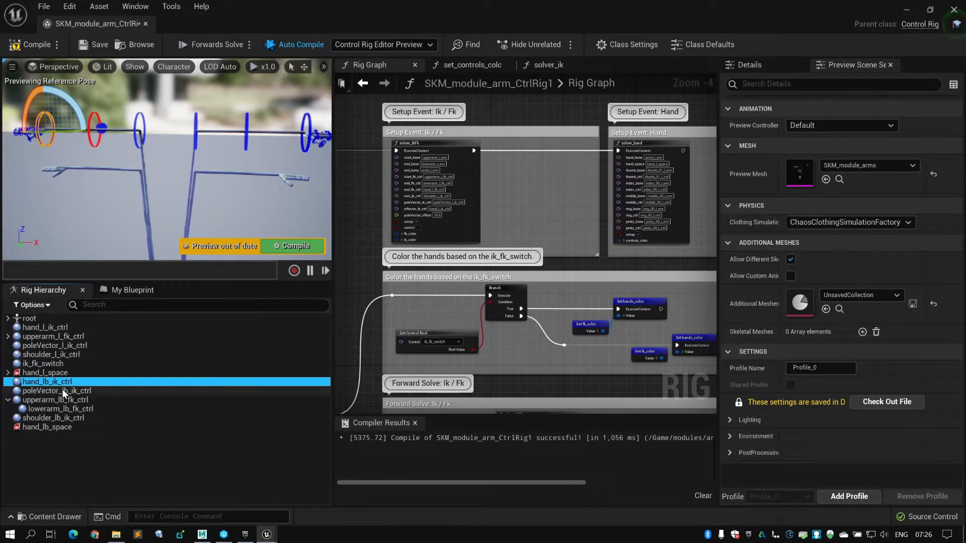
{"action": "left_click", "coordinate": [57, 390]}
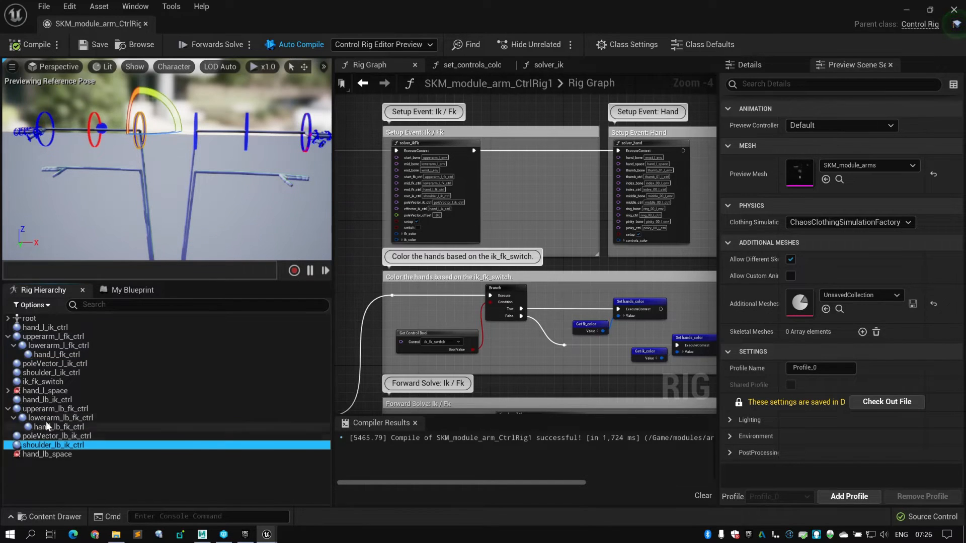
{"action": "left_click", "coordinate": [47, 399]}
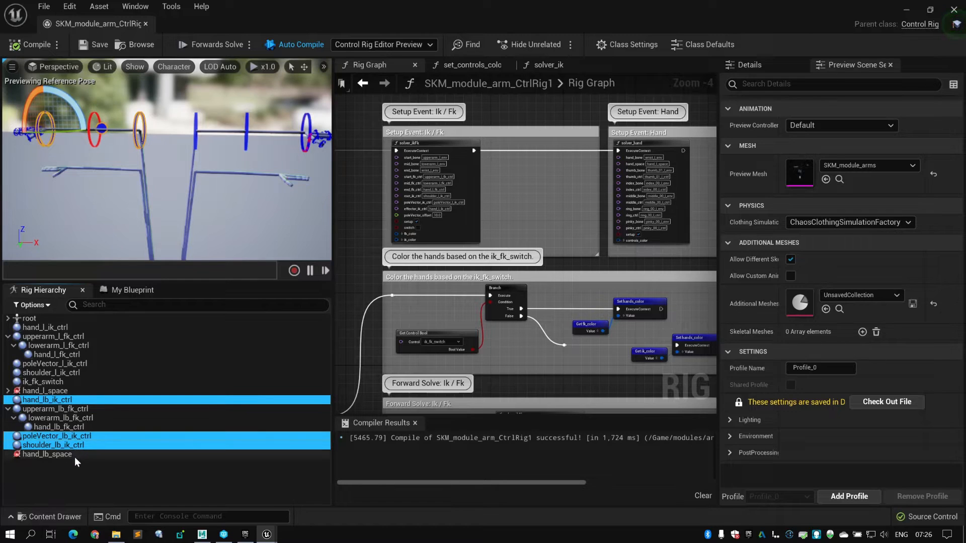
{"action": "left_click", "coordinate": [45, 391]}
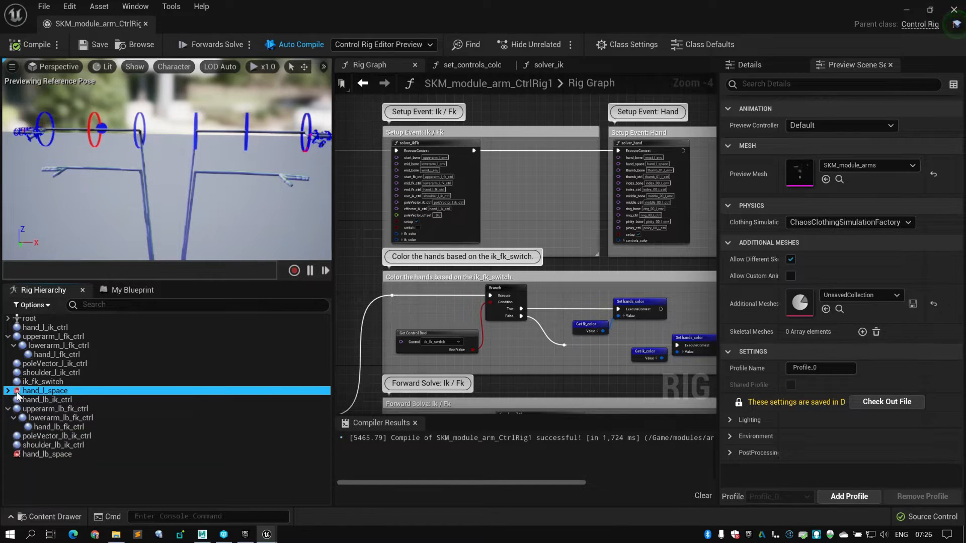
{"action": "left_click", "coordinate": [9, 390]}
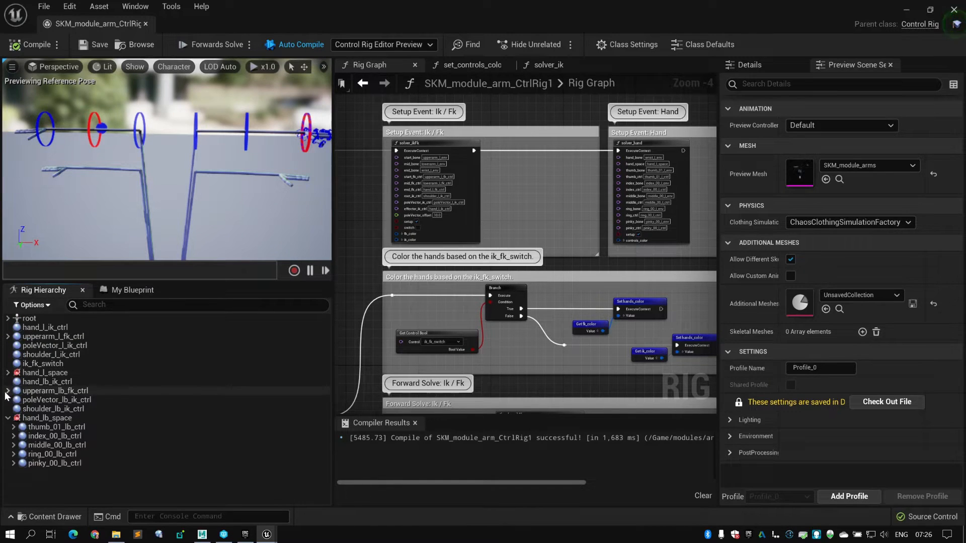
- Rename the duplicated ik_fk_switch_2 control to ik_fk_switch_lb
{"action": "left_click", "coordinate": [47, 382]}
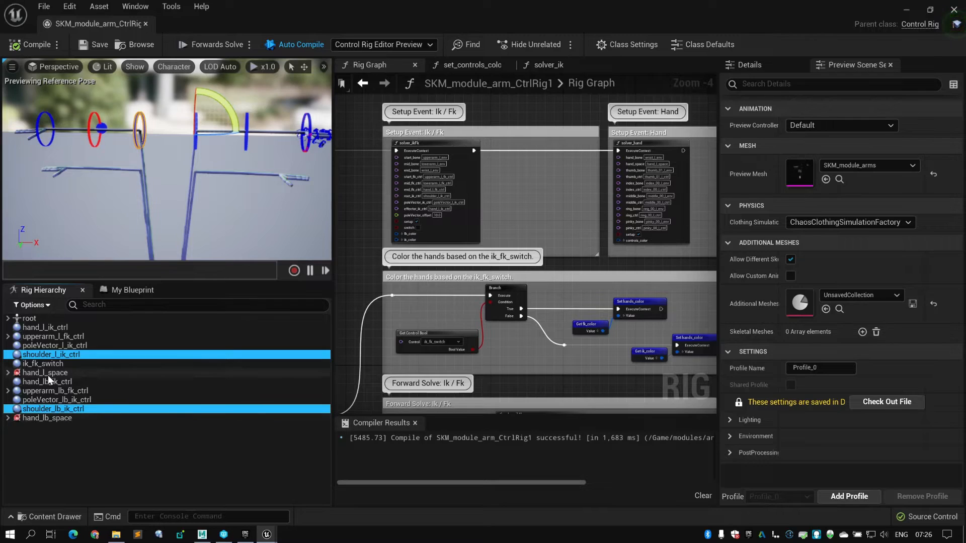
{"action": "left_click", "coordinate": [47, 418]}
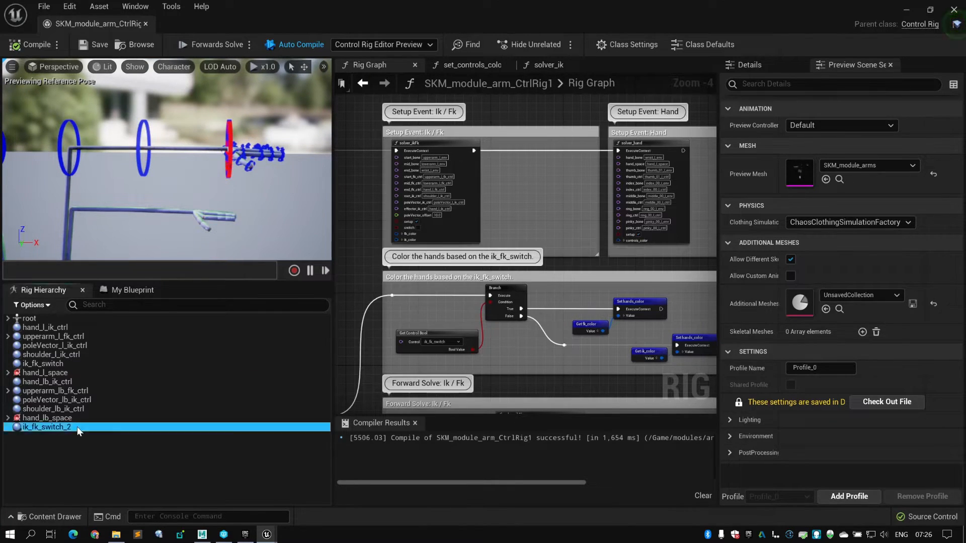
{"action": "double_click", "coordinate": [51, 430]}
{"action": "type", "text": "lb"}
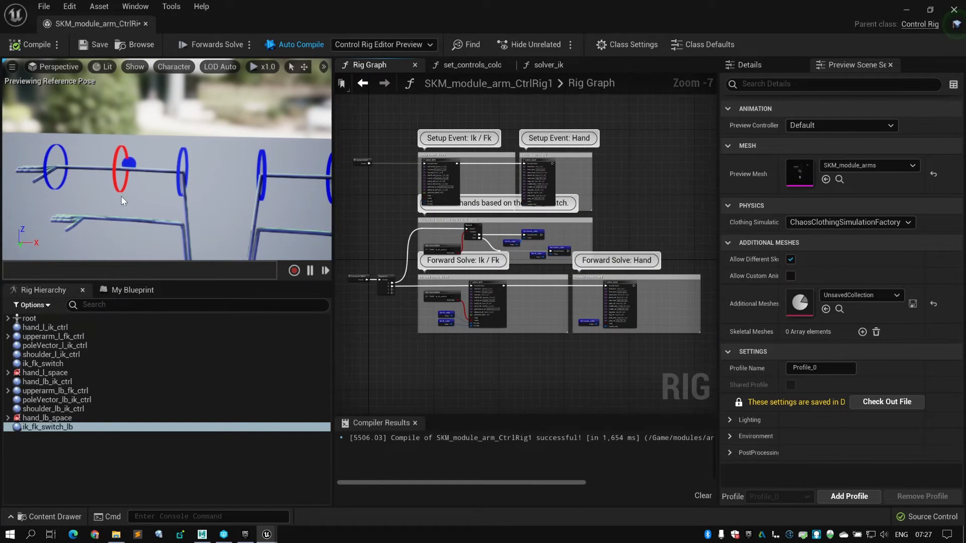
- Duplicate the setup solver_ikFk node and place the copy beside the original
{"action": "left_click", "coordinate": [55, 391]}
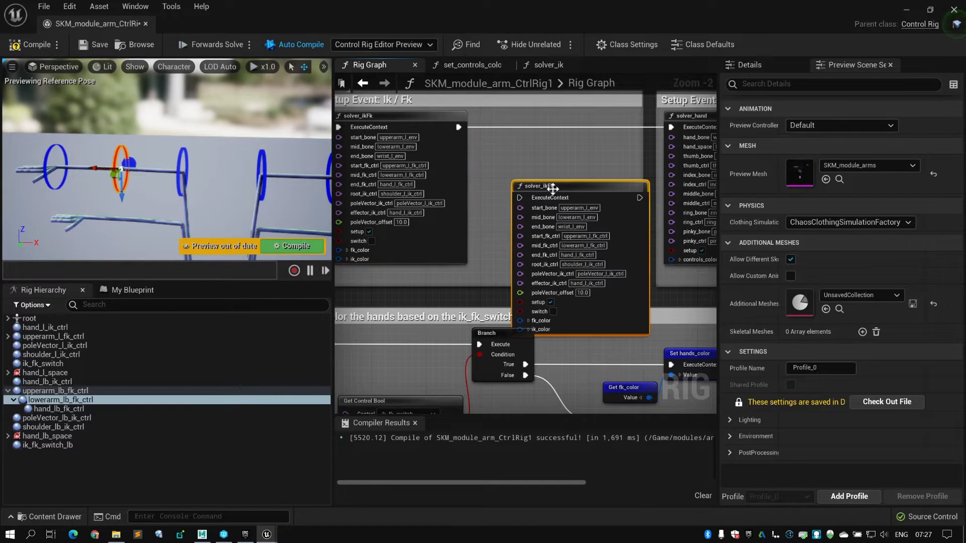
{"action": "left_click_drag", "start_coordinate": [552, 188], "coordinate": [555, 117]}
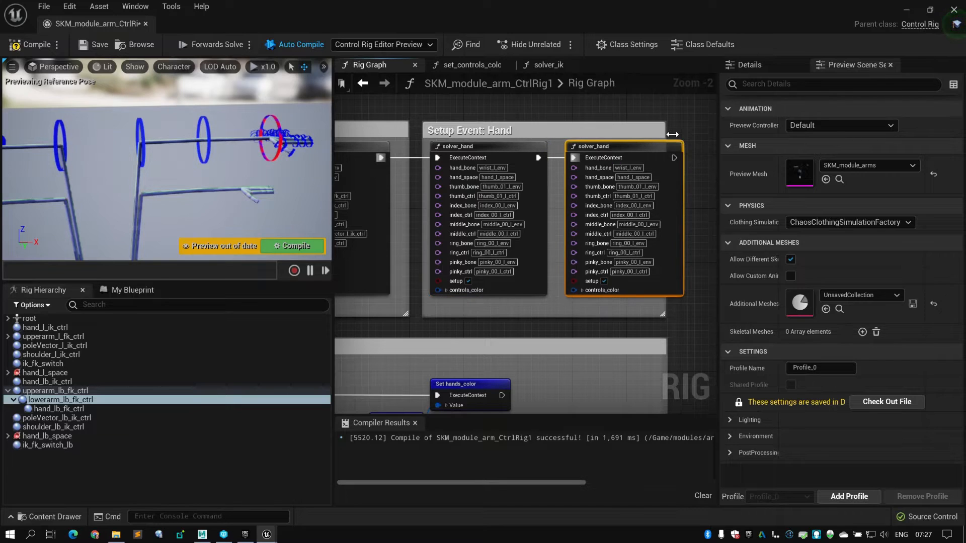
- Change the copied solver nodes' bone and control name pins from _l to their _lb counterparts, including the thumb bone
{"action": "scroll", "scroll_direction": "down", "scroll_amount": 3}
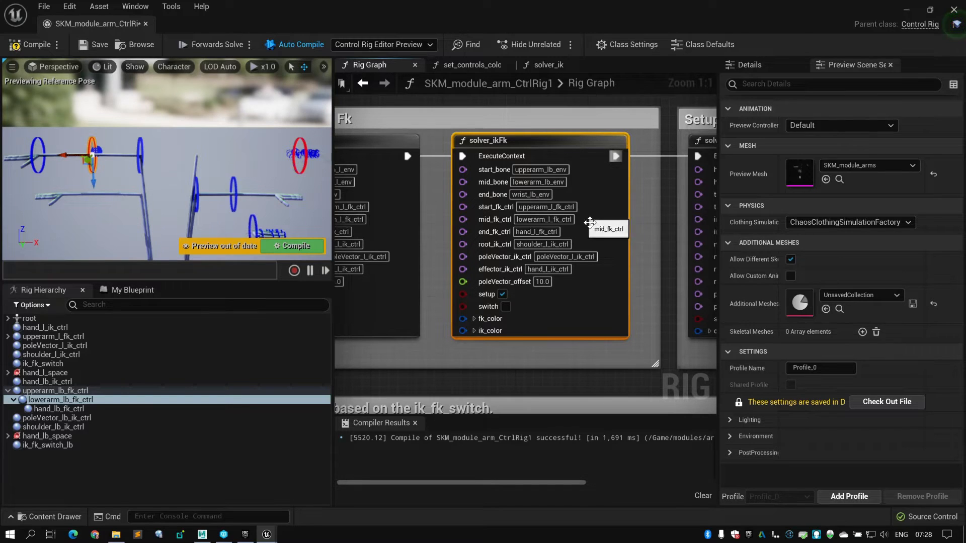
{"action": "mouse_move", "coordinate": [583, 210]}
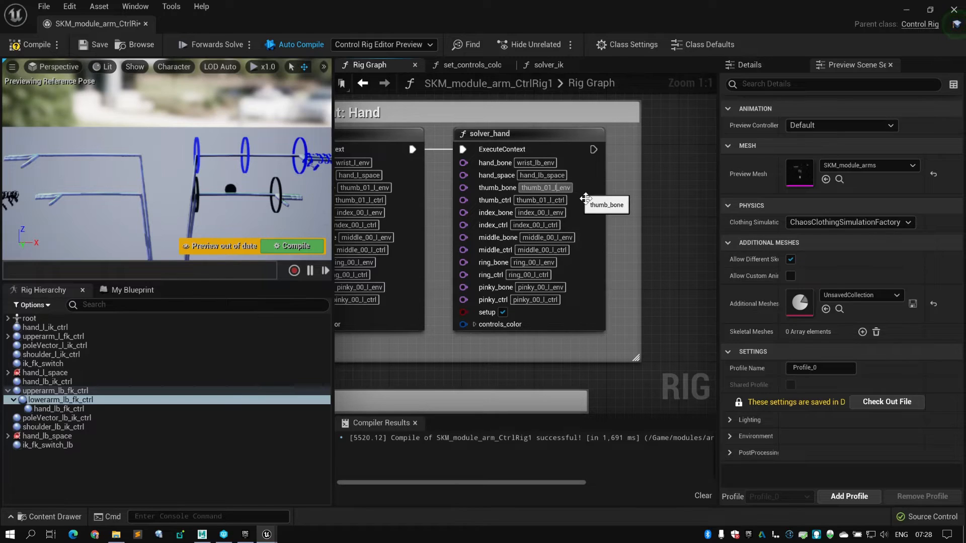
{"action": "left_click", "coordinate": [539, 199]}
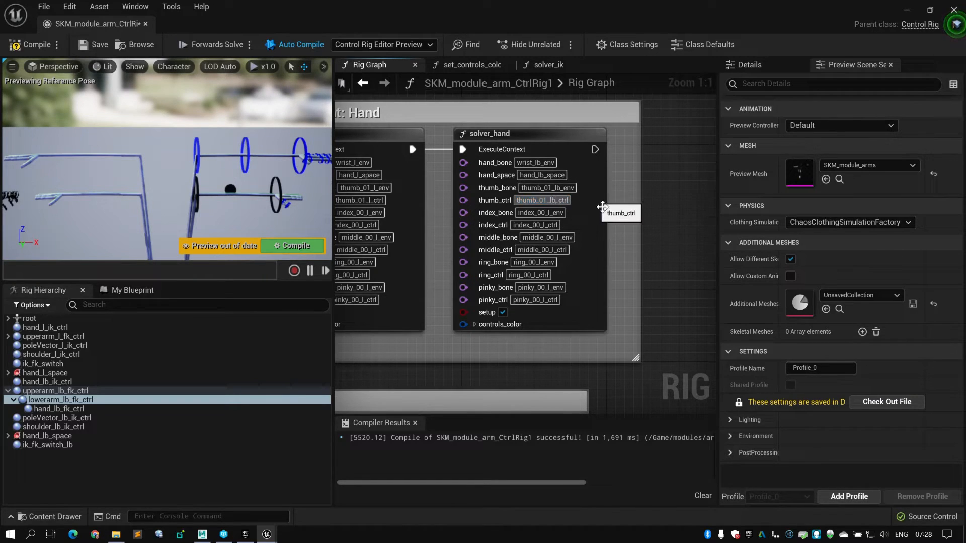
{"action": "mouse_move", "coordinate": [592, 216]}
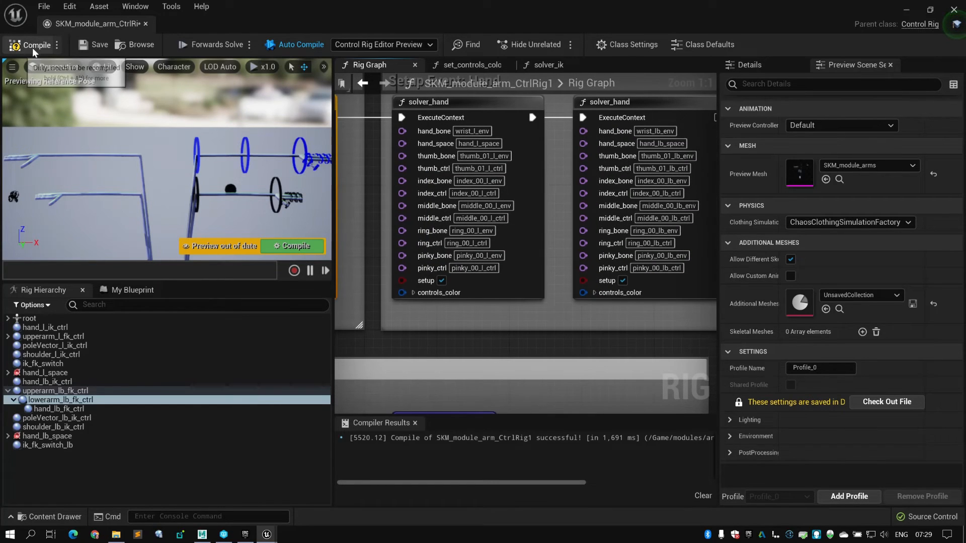
{"action": "mouse_move", "coordinate": [317, 153]}
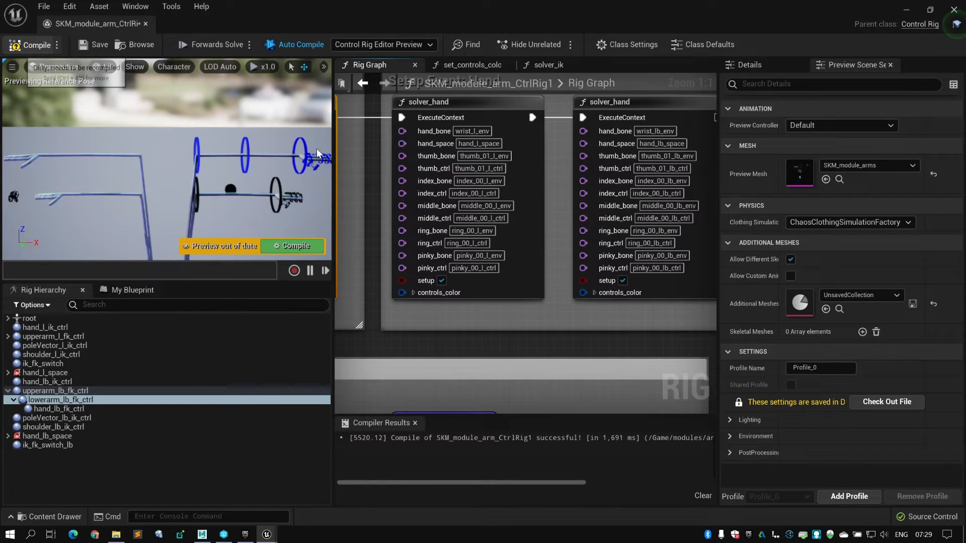
- Compile the control rig and scroll to the forward-solve Ik / Fk section for the second solver_ikFk
{"action": "left_click", "coordinate": [291, 245]}
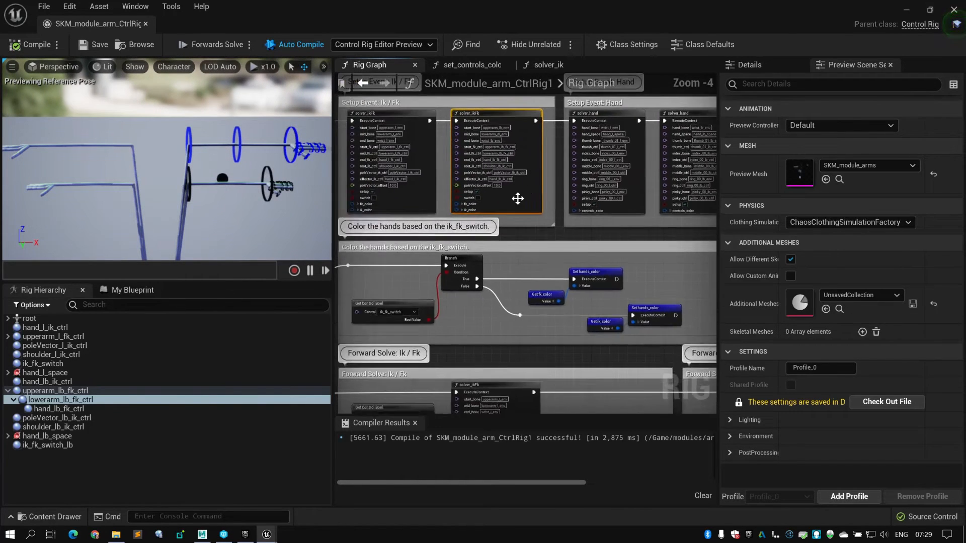
{"action": "scroll", "scroll_direction": "down", "scroll_amount": 3}
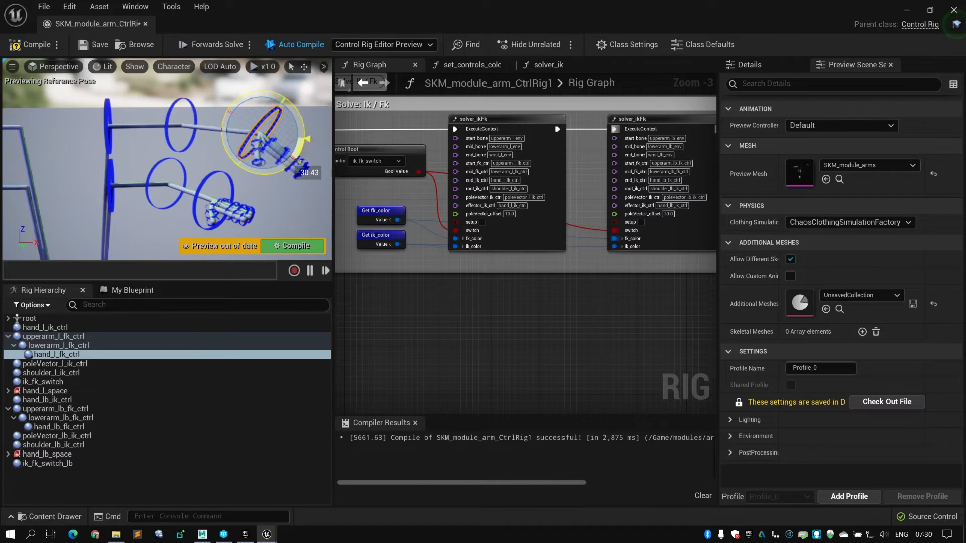
- Switch off the left arm's ik_fk_switch Current Bool value in Details
{"action": "left_click", "coordinate": [59, 426]}
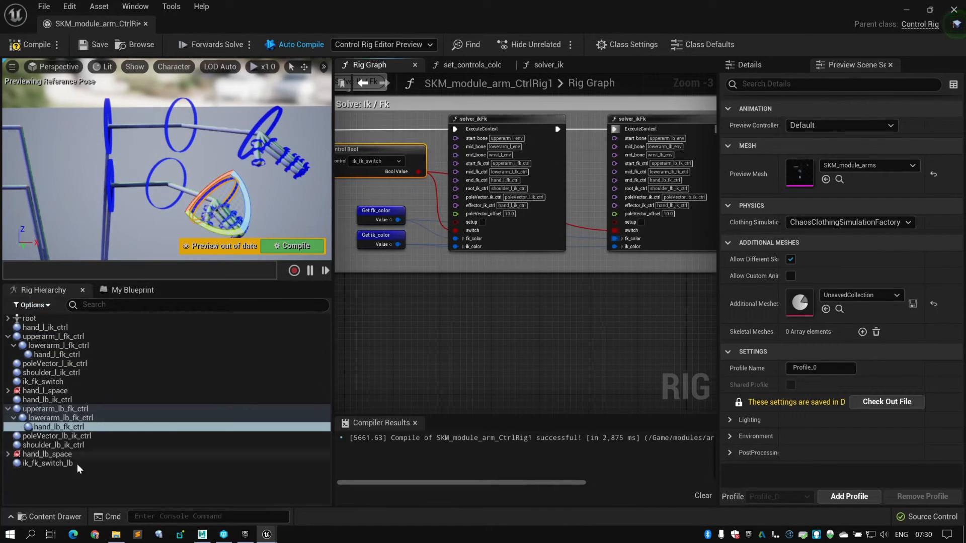
{"action": "left_click", "coordinate": [43, 381]}
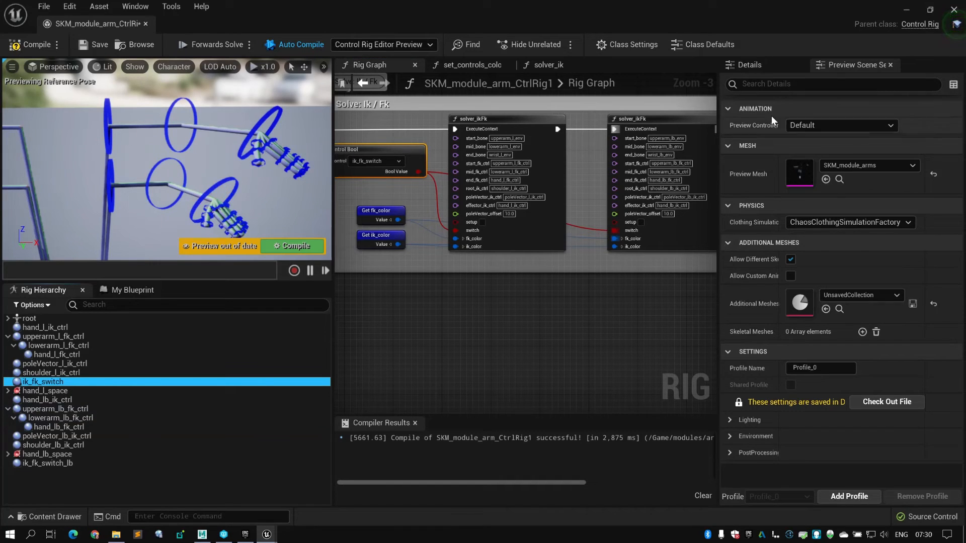
{"action": "left_click", "coordinate": [42, 381]}
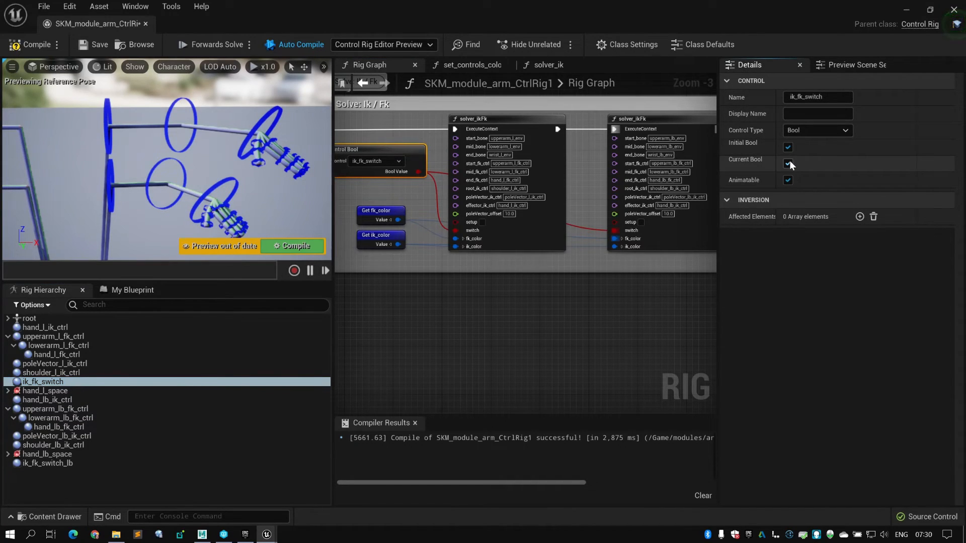
{"action": "left_click", "coordinate": [787, 163]}
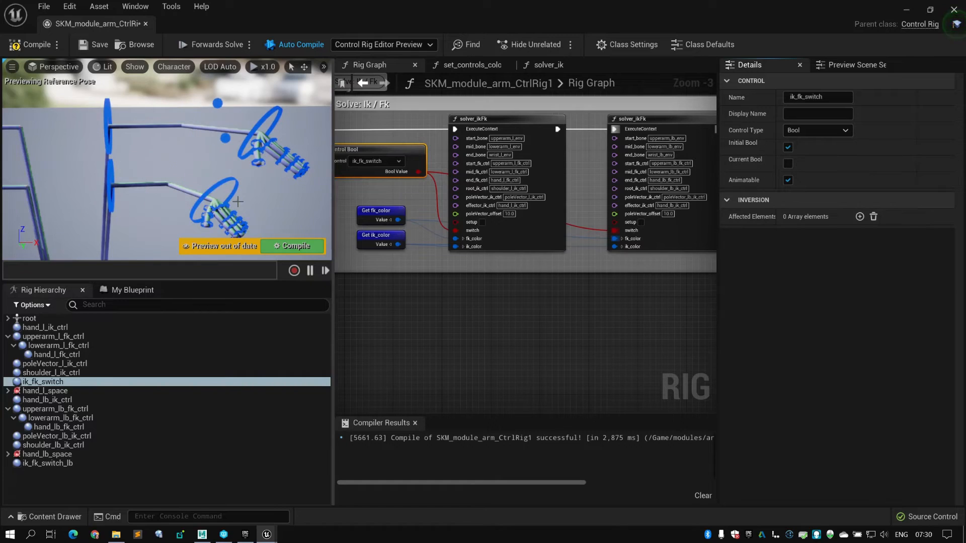
- Select hand_lb_ik_ctrl and bring the Setup Event: Hand graph into view
{"action": "left_click", "coordinate": [49, 399]}
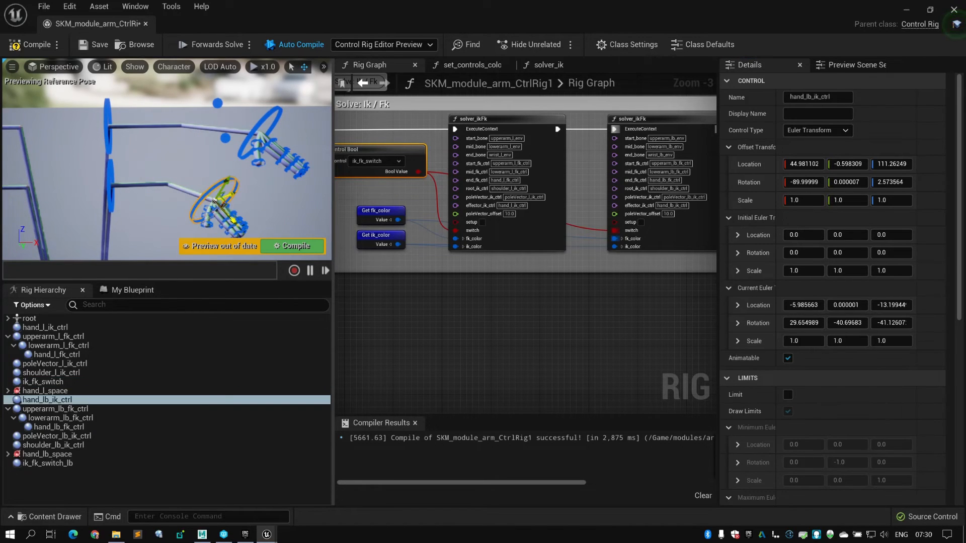
{"action": "left_click", "coordinate": [46, 463]}
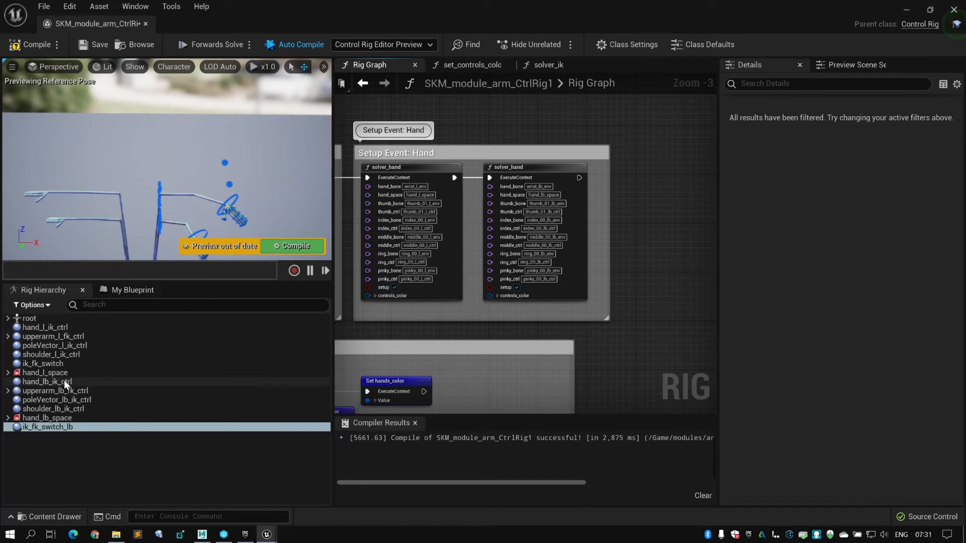
- Select the left arm controls and start the Mirror action on them
{"action": "left_click", "coordinate": [45, 327]}
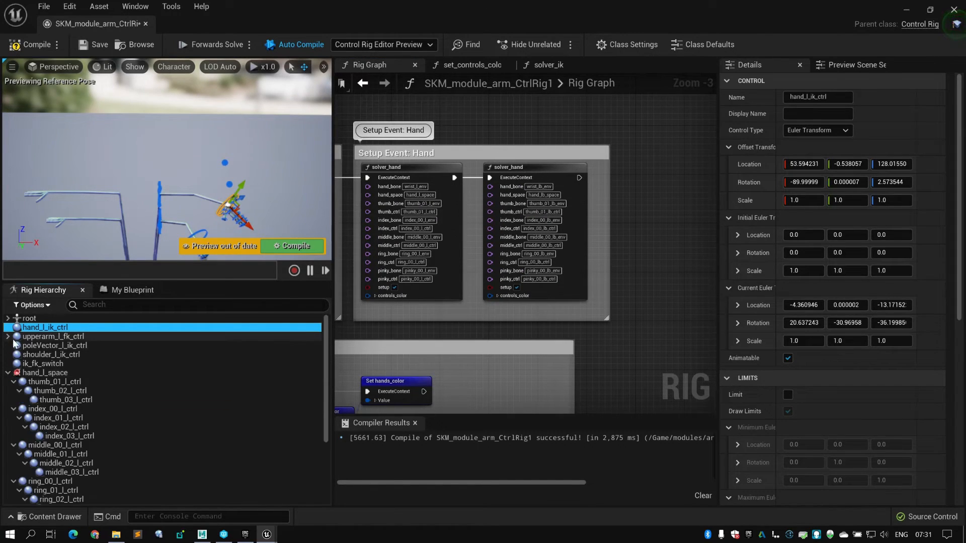
{"action": "scroll", "scroll_direction": "down", "scroll_amount": 3}
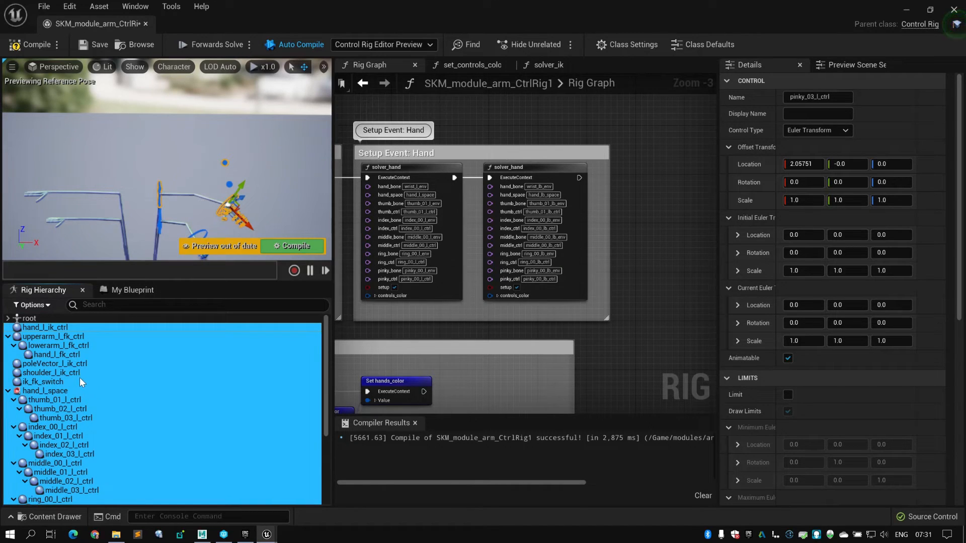
{"action": "right_click", "coordinate": [80, 382]}
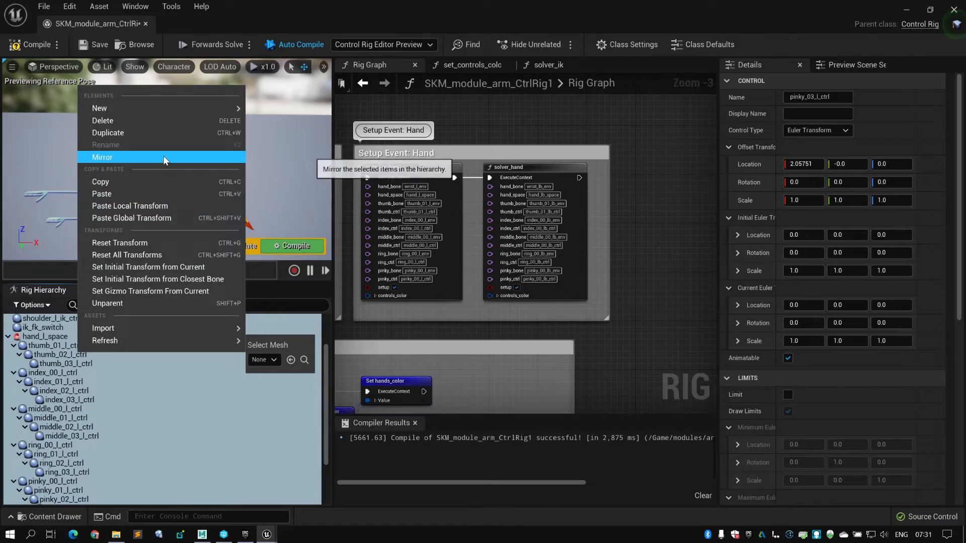
{"action": "left_click", "coordinate": [103, 157]}
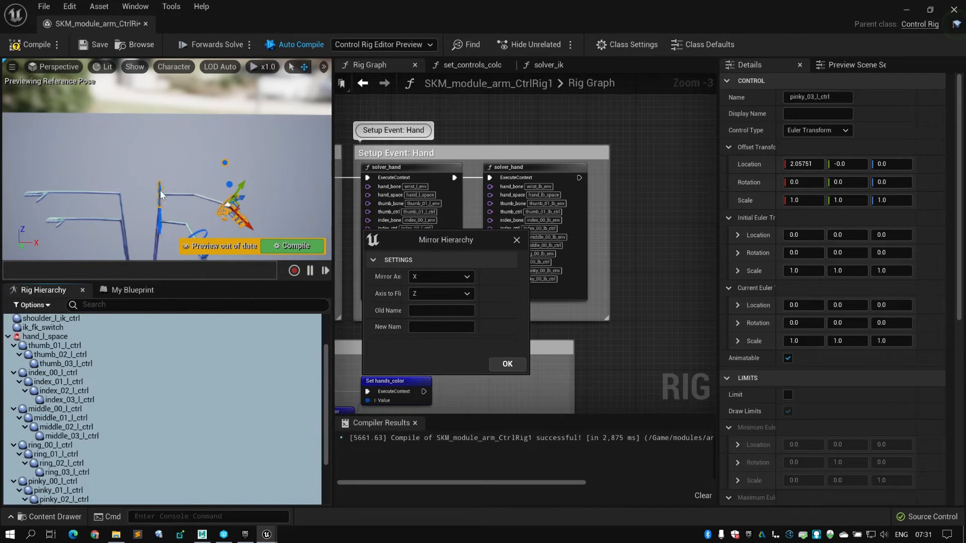
- Mirror across X flipping Z, renaming _l_ to _r_, to create the right-arm controls
{"action": "left_click", "coordinate": [441, 310]}
{"action": "type", "text": "_l_"}
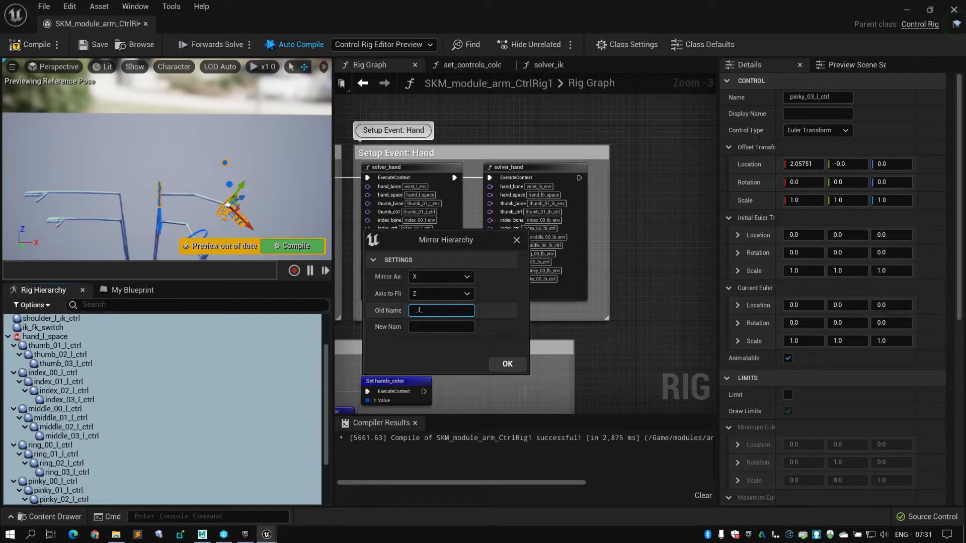
{"action": "left_click", "coordinate": [441, 327]}
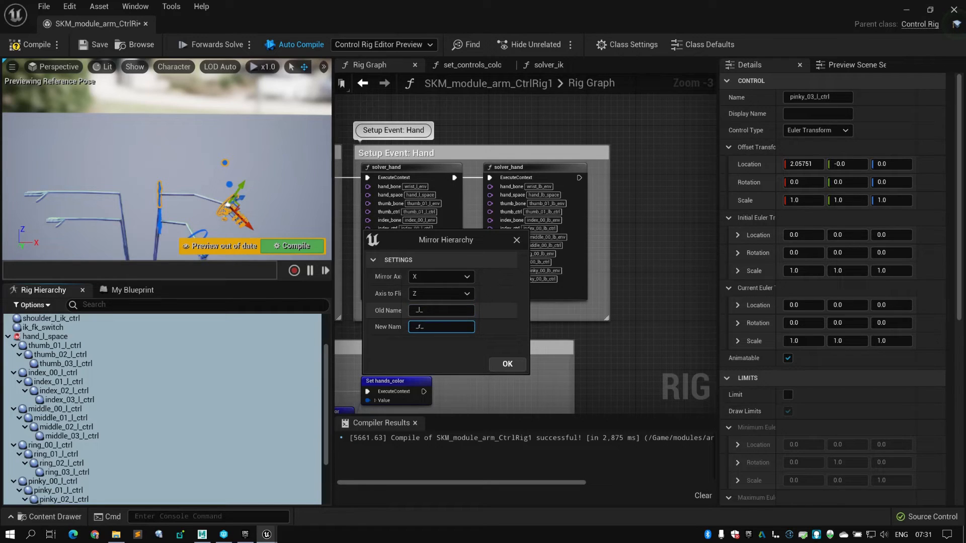
{"action": "left_click", "coordinate": [506, 363]}
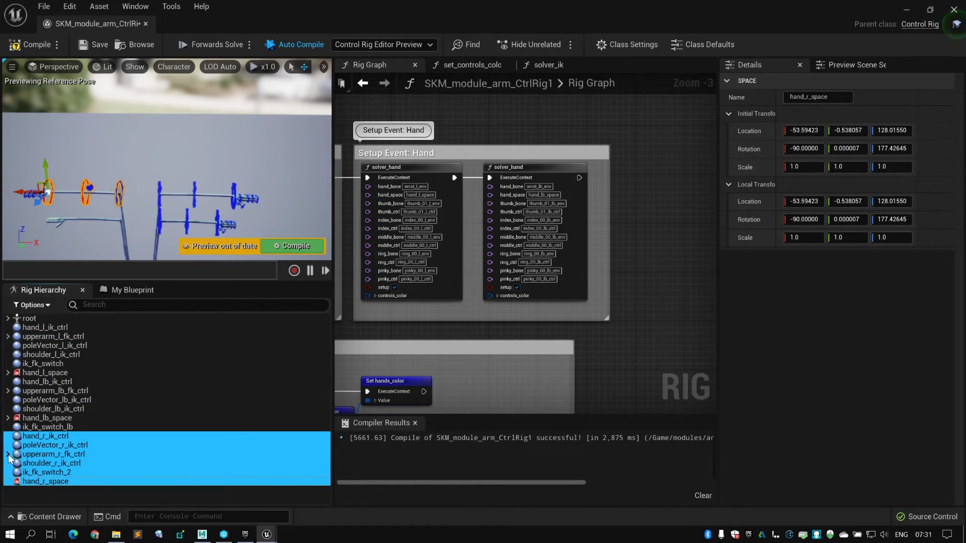
- Parent hand_r_fk_ctrl under lowerarm_r_fk_ctrl and recompile the rig
{"action": "left_click", "coordinate": [55, 445]}
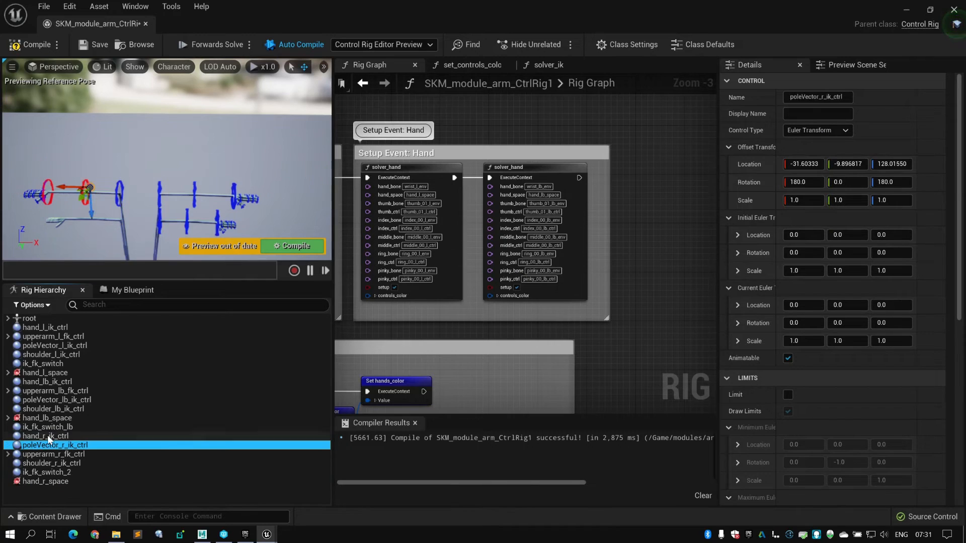
{"action": "left_click", "coordinate": [47, 463]}
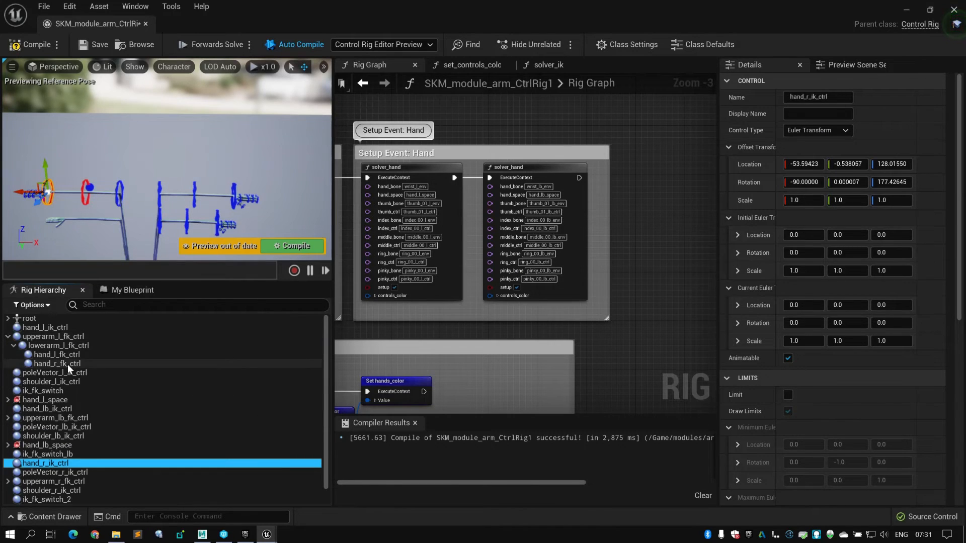
{"action": "left_click", "coordinate": [54, 363]}
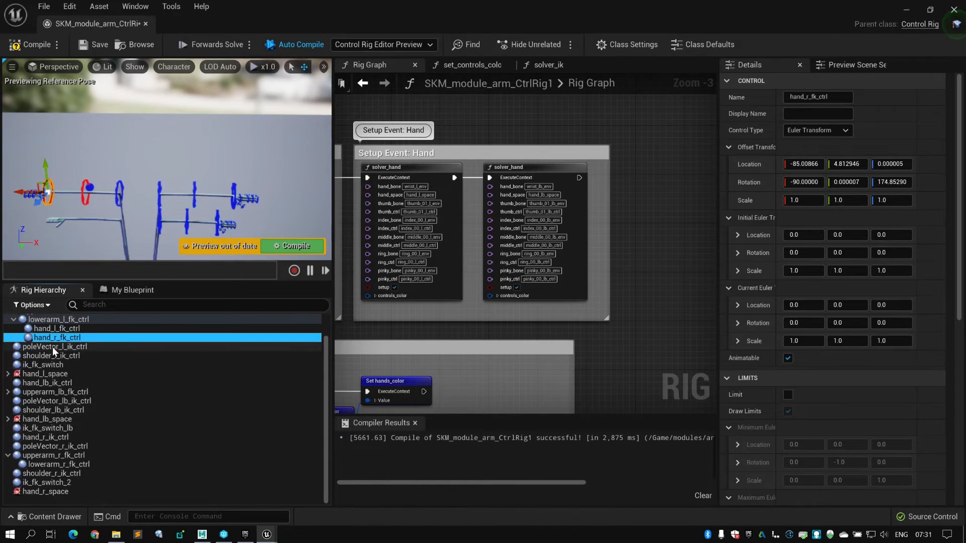
{"action": "left_click_drag", "start_coordinate": [55, 337], "coordinate": [107, 463]}
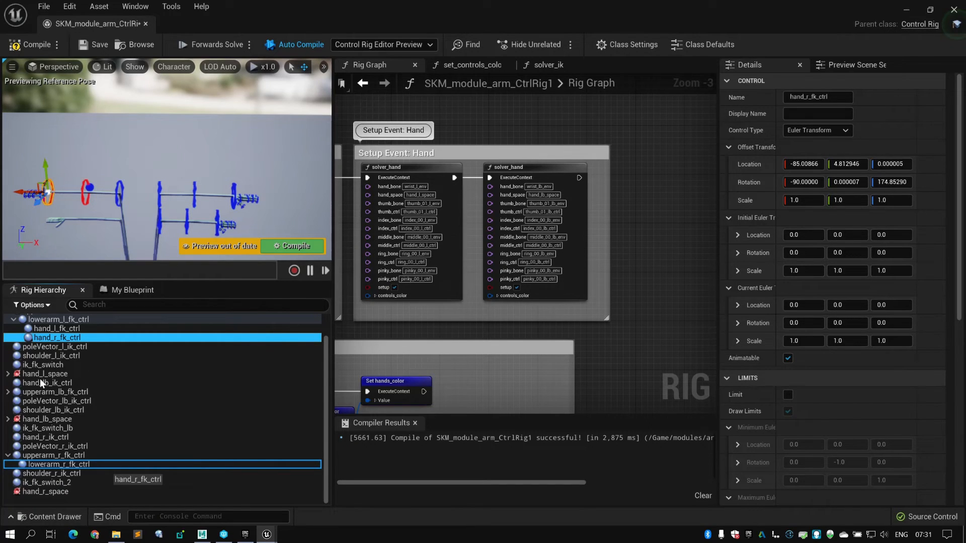
{"action": "left_click", "coordinate": [91, 45]}
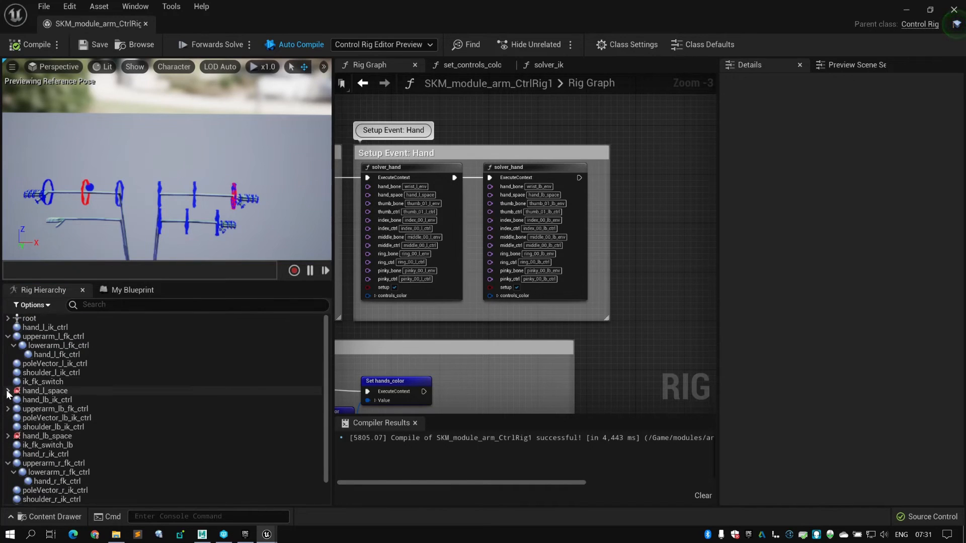
- Move the mirrored right finger controls under hand_r_space
{"action": "left_click", "coordinate": [9, 391]}
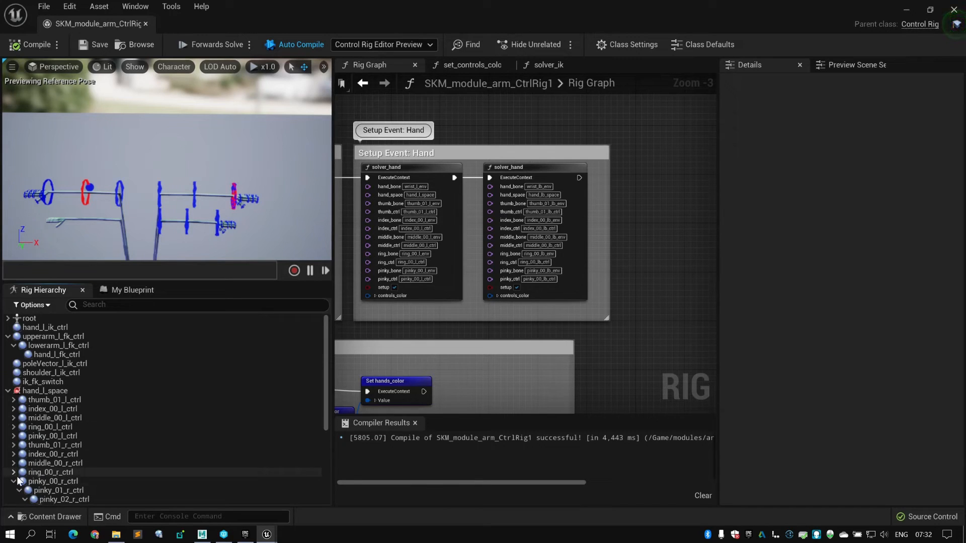
{"action": "left_click", "coordinate": [54, 427]}
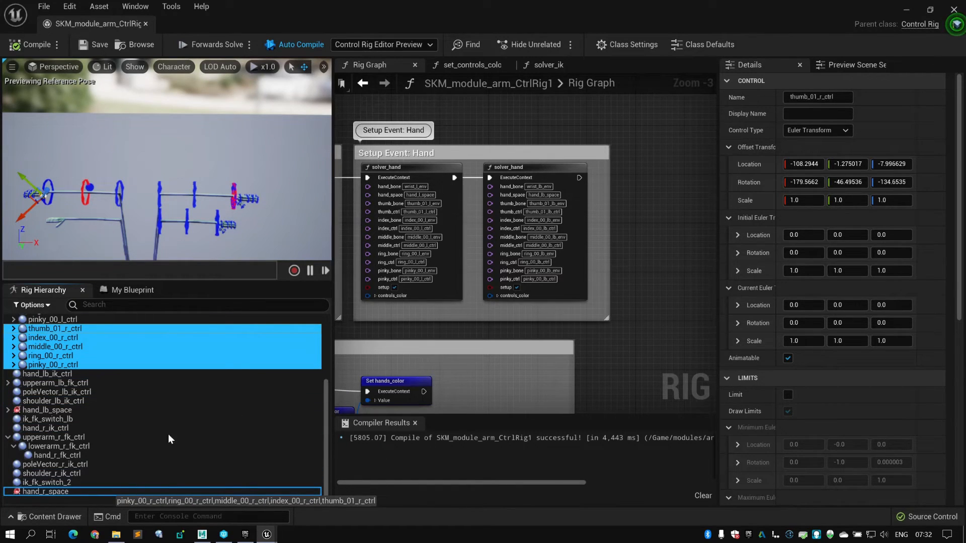
{"action": "mouse_move", "coordinate": [118, 448]}
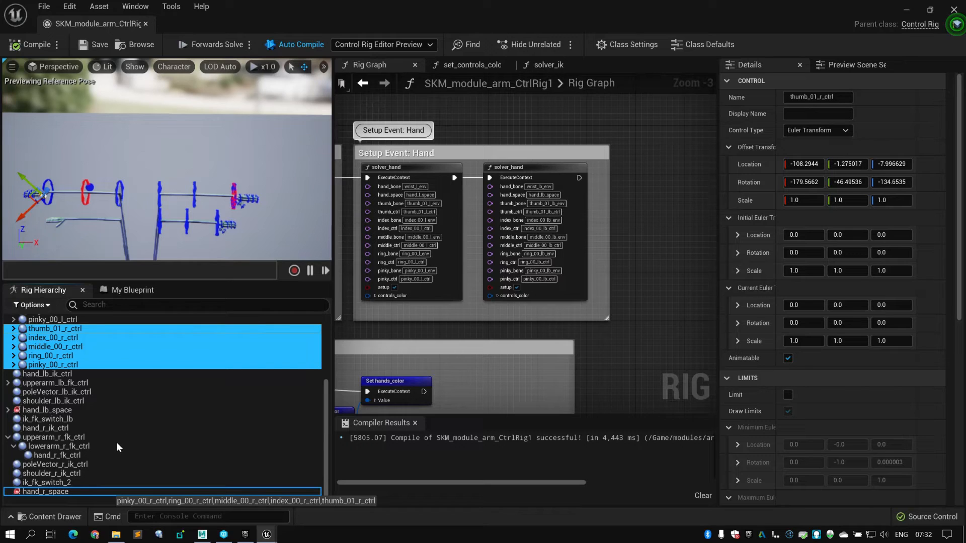
{"action": "mouse_move", "coordinate": [89, 430]}
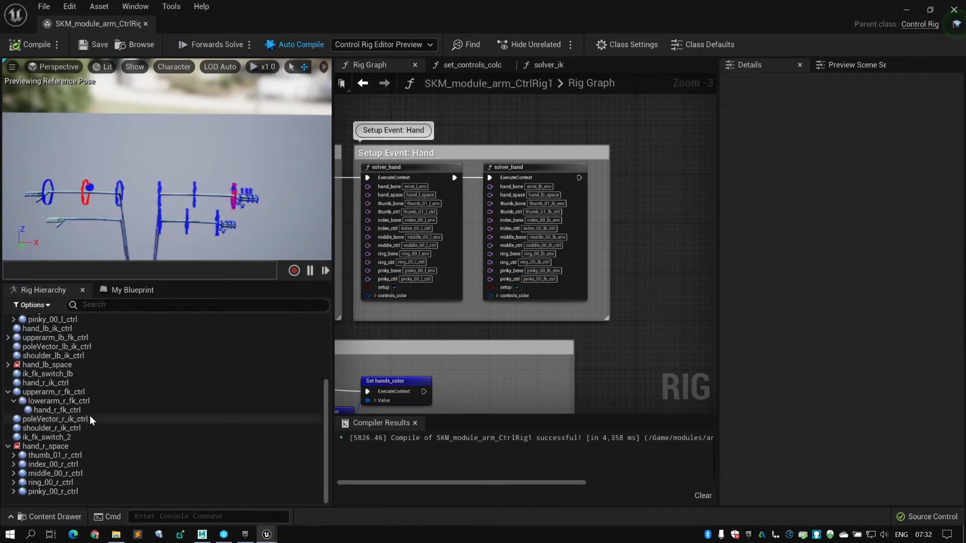
{"action": "left_click", "coordinate": [45, 401]}
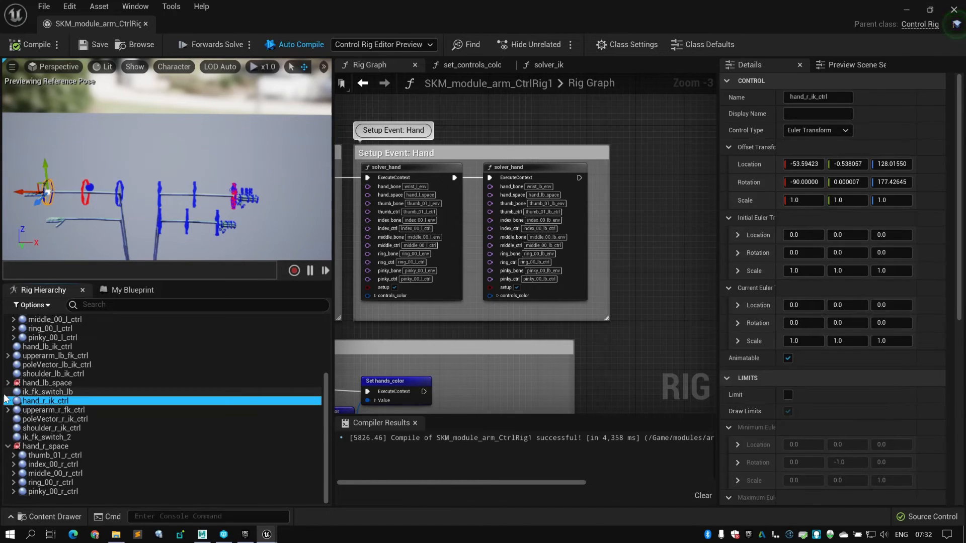
- Select the extra ik_fk_switch_2 and ik_fk_switch_lb controls for deletion
{"action": "left_click", "coordinate": [55, 428]}
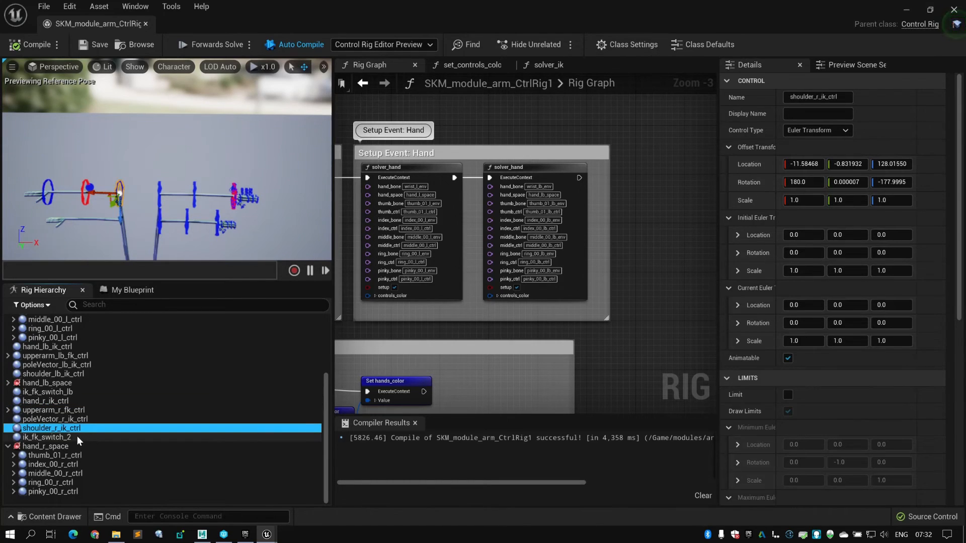
{"action": "left_click", "coordinate": [47, 437]}
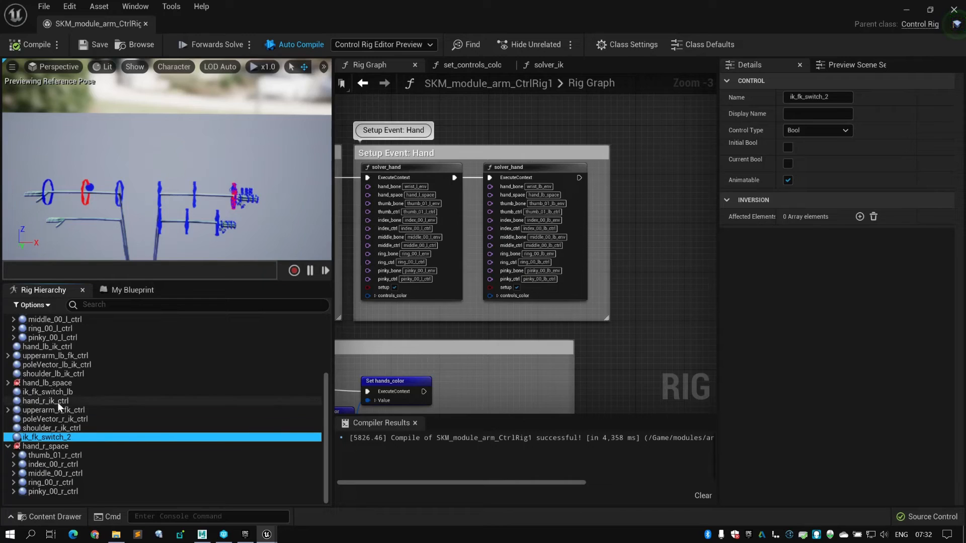
{"action": "left_click", "coordinate": [48, 391]}
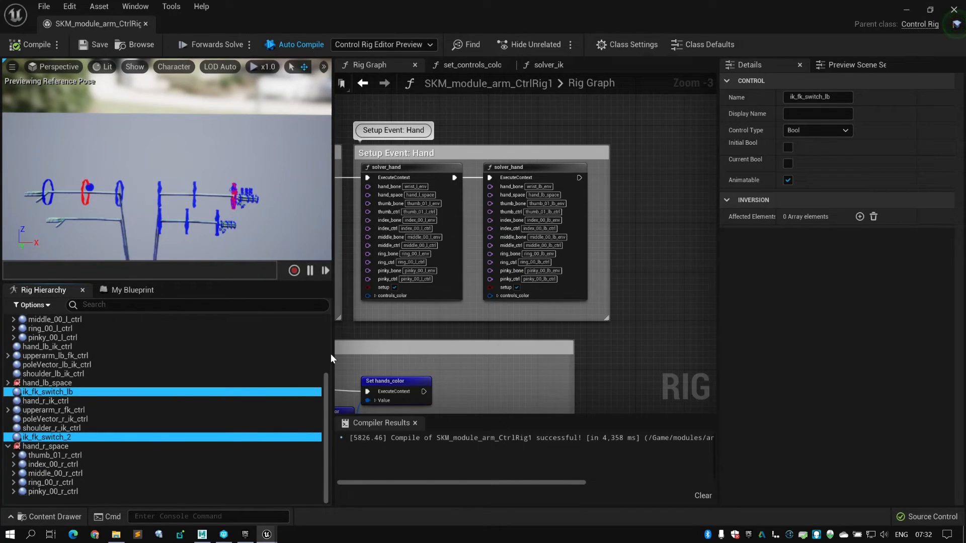
{"action": "mouse_move", "coordinate": [106, 397]}
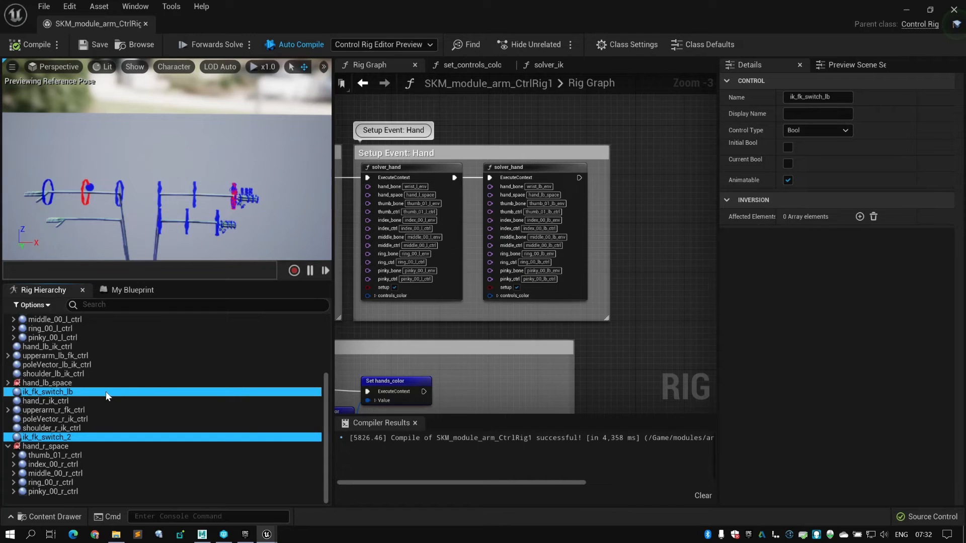
{"action": "mouse_move", "coordinate": [377, 331]}
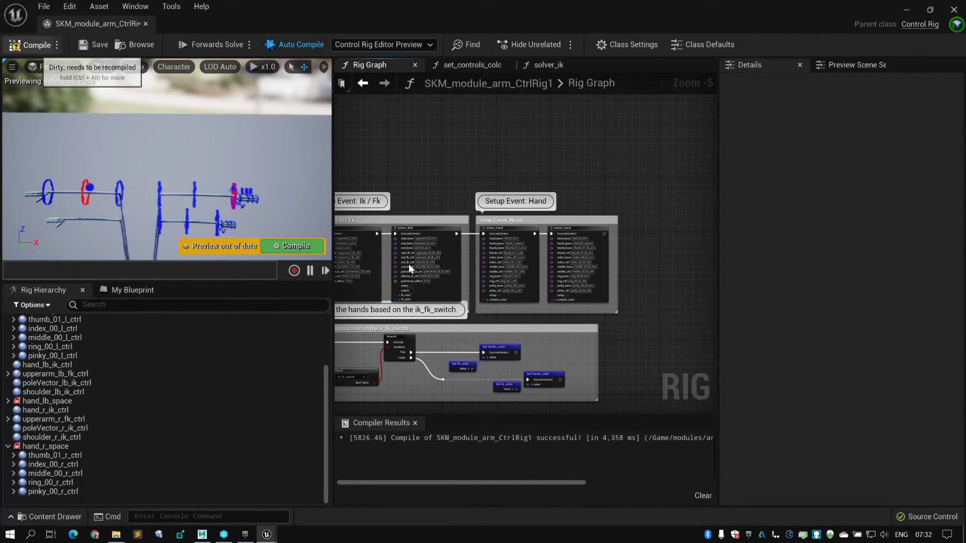
{"action": "mouse_move", "coordinate": [440, 192]}
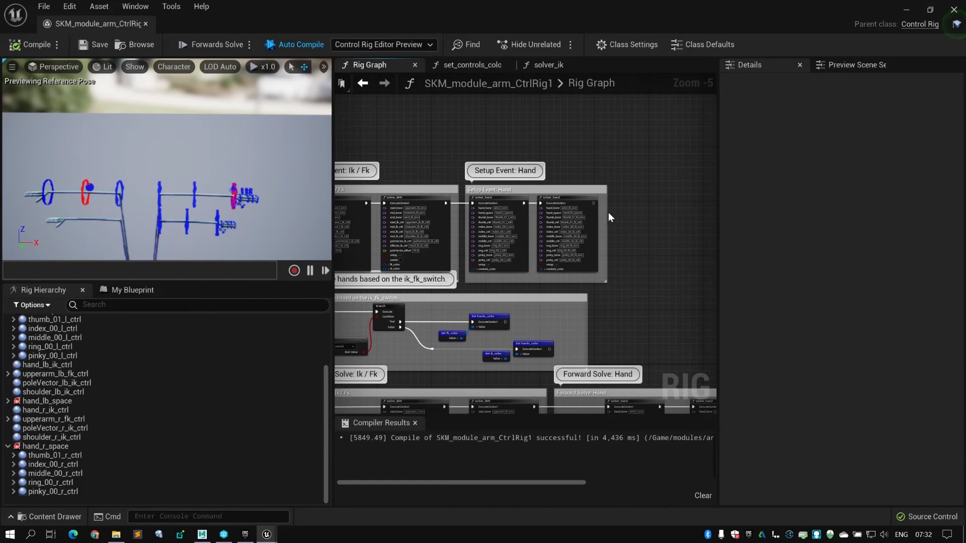
- Duplicate the setup solver_ikFk node and rename its bone and control pins from _l to _r
{"action": "left_click", "coordinate": [504, 171]}
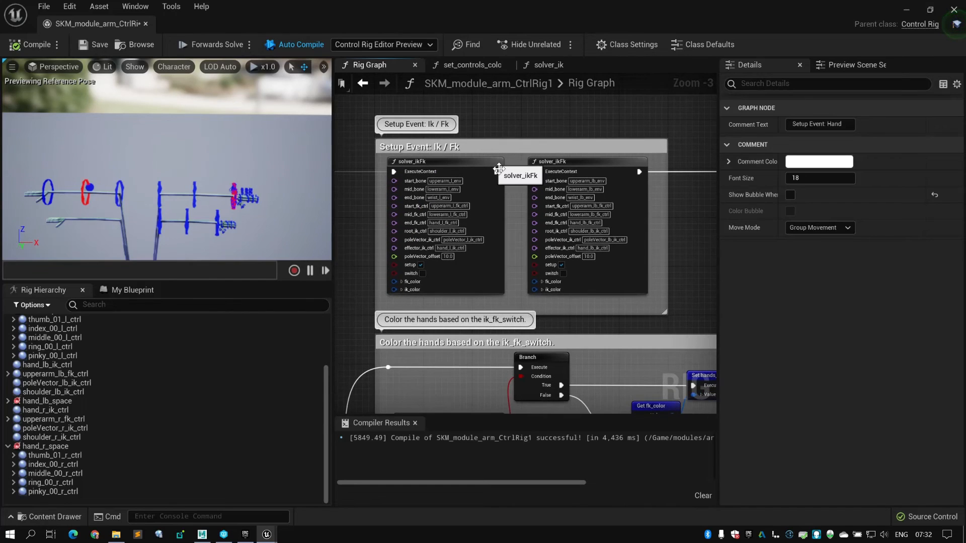
{"action": "left_click", "coordinate": [443, 161]}
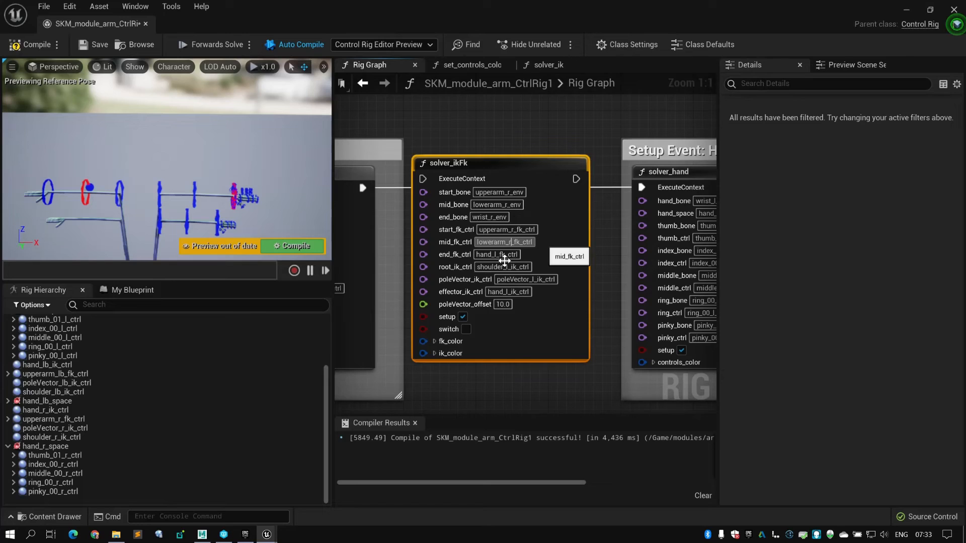
{"action": "mouse_move", "coordinate": [533, 257]}
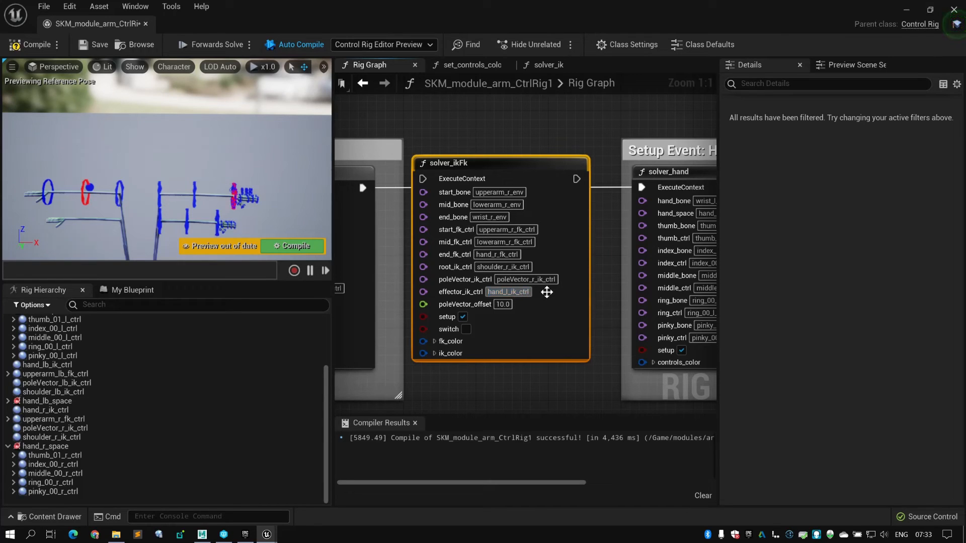
{"action": "mouse_move", "coordinate": [546, 281]}
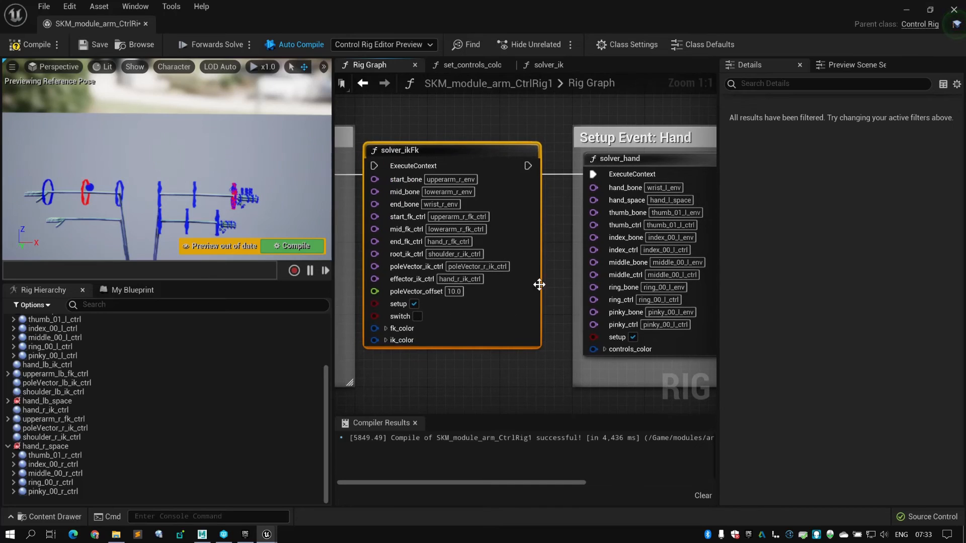
{"action": "scroll", "scroll_direction": "down", "scroll_amount": 3}
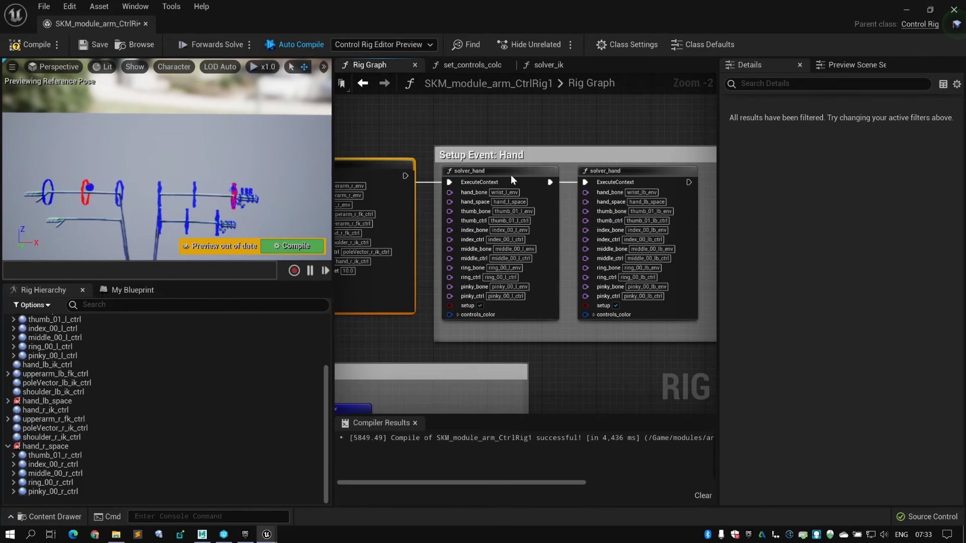
- Edit the duplicated solver_hand pins to wrist_r_env, hand_r_space and _r finger controls
{"action": "left_click", "coordinate": [499, 171]}
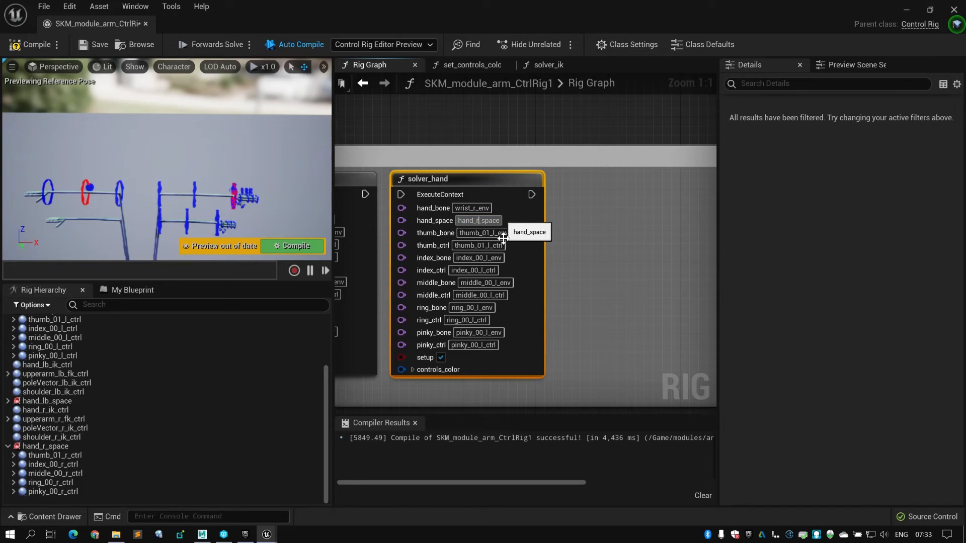
{"action": "mouse_move", "coordinate": [520, 241]}
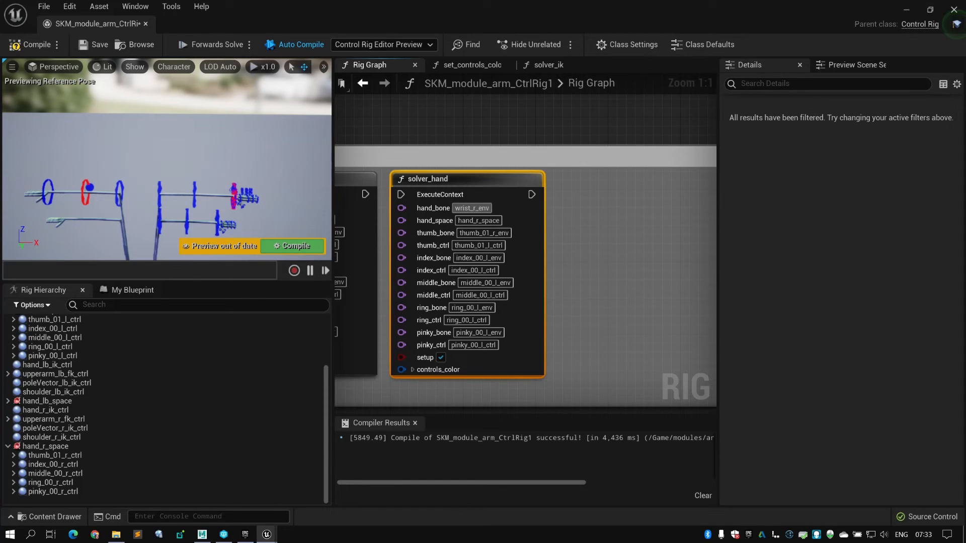
{"action": "mouse_move", "coordinate": [477, 245]}
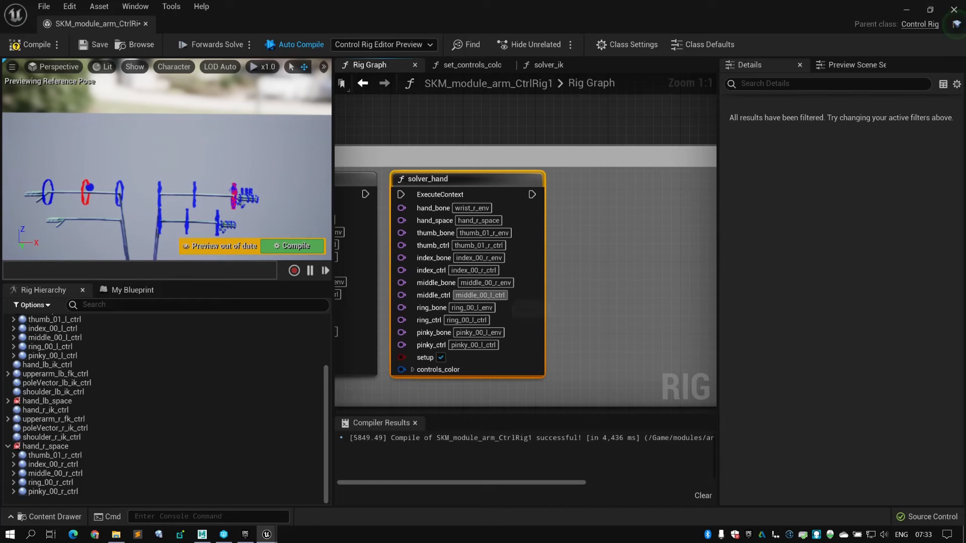
{"action": "mouse_move", "coordinate": [517, 298]}
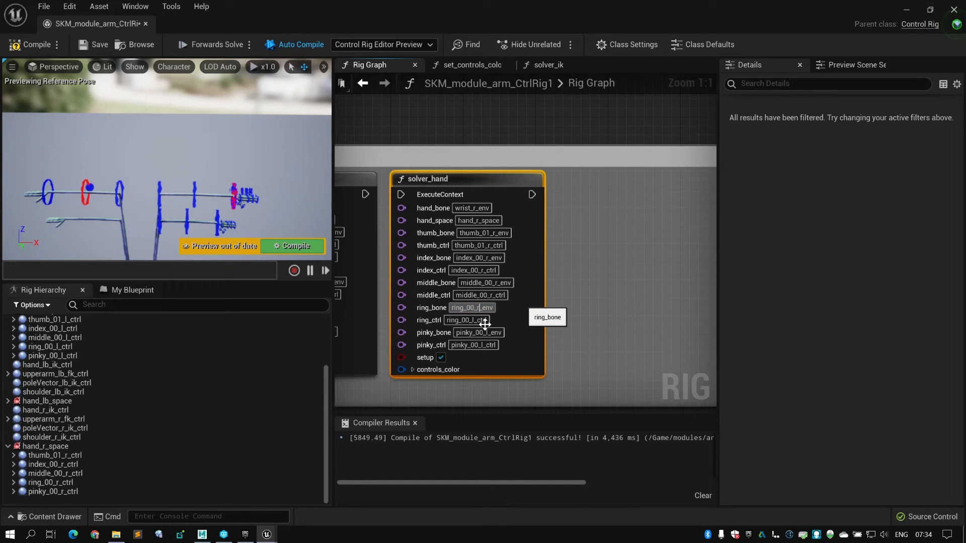
{"action": "mouse_move", "coordinate": [466, 320]}
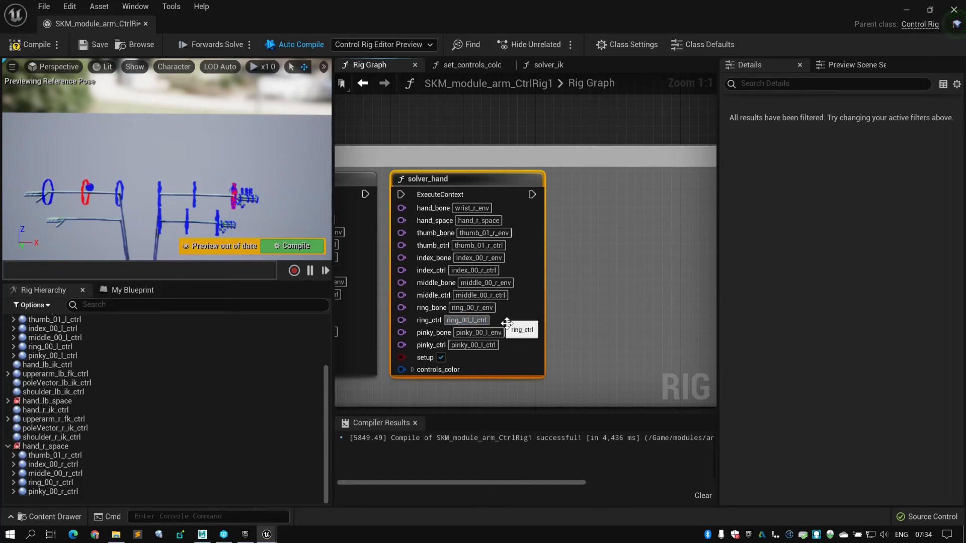
{"action": "mouse_move", "coordinate": [502, 336]}
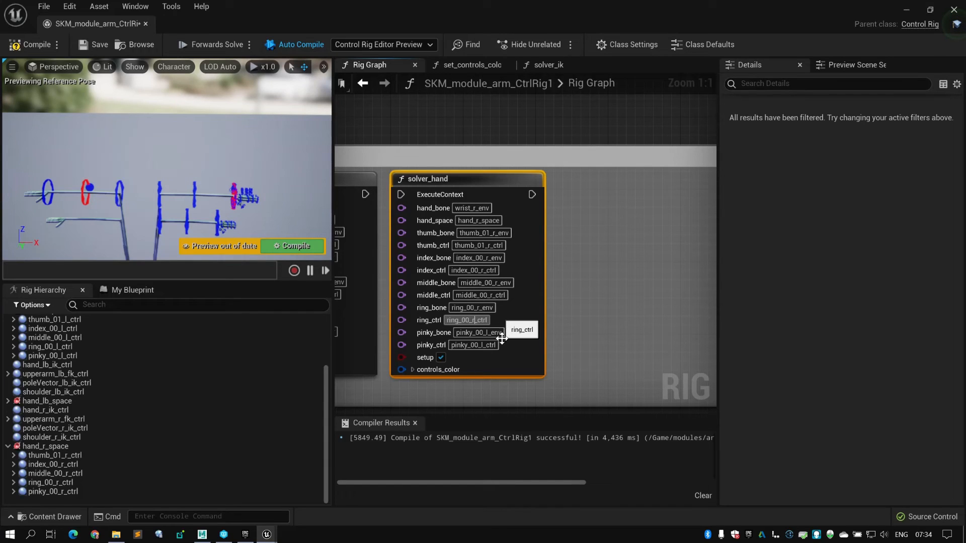
{"action": "mouse_move", "coordinate": [479, 333]}
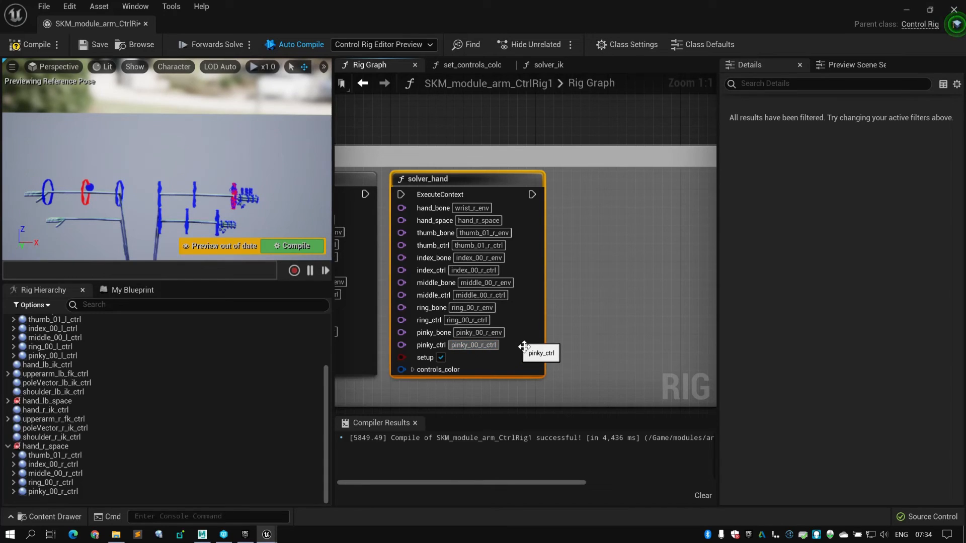
{"action": "mouse_move", "coordinate": [366, 196]}
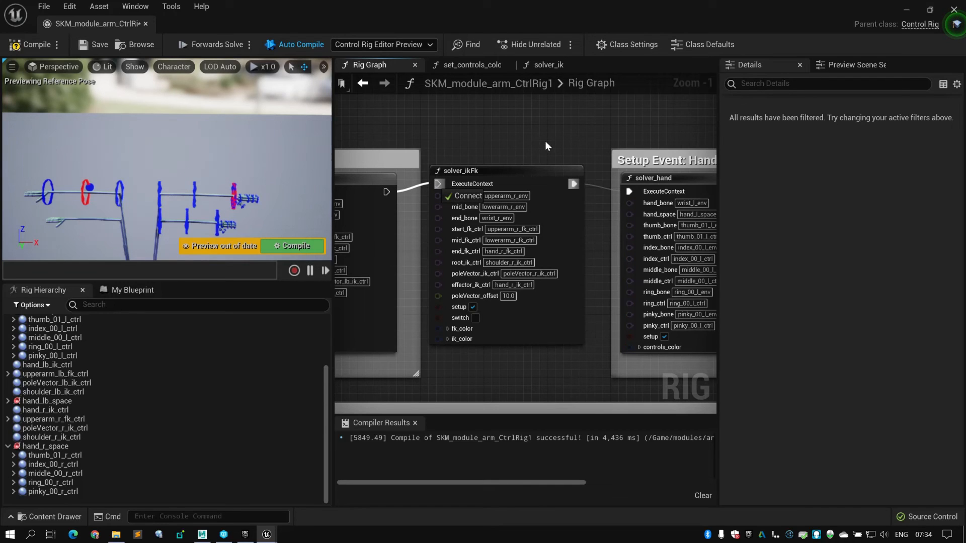
- Chain the right-arm solver_ikFk into setup execution and copy the _r solvers into Forward Solve
{"action": "left_click_drag", "start_coordinate": [545, 145], "coordinate": [526, 131]}
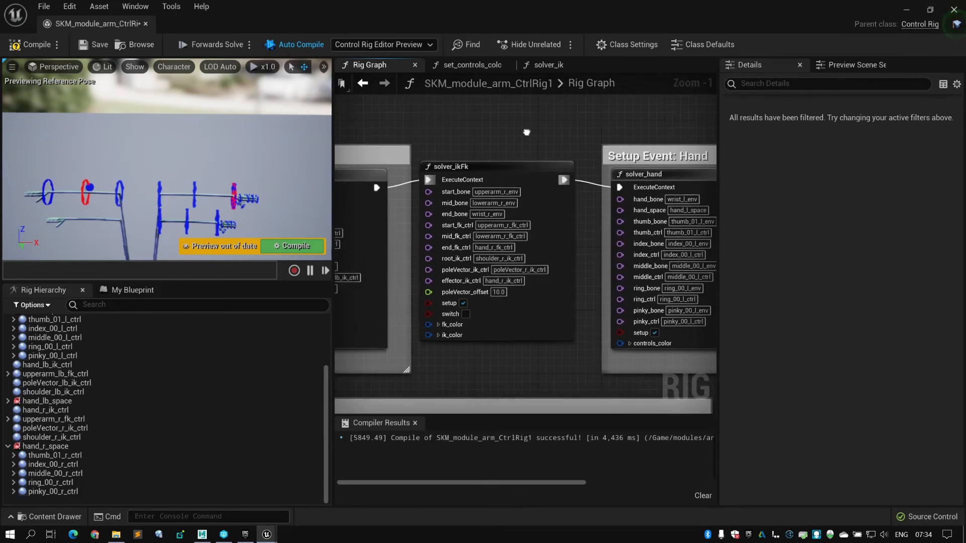
{"action": "scroll", "scroll_direction": "down", "scroll_amount": 3}
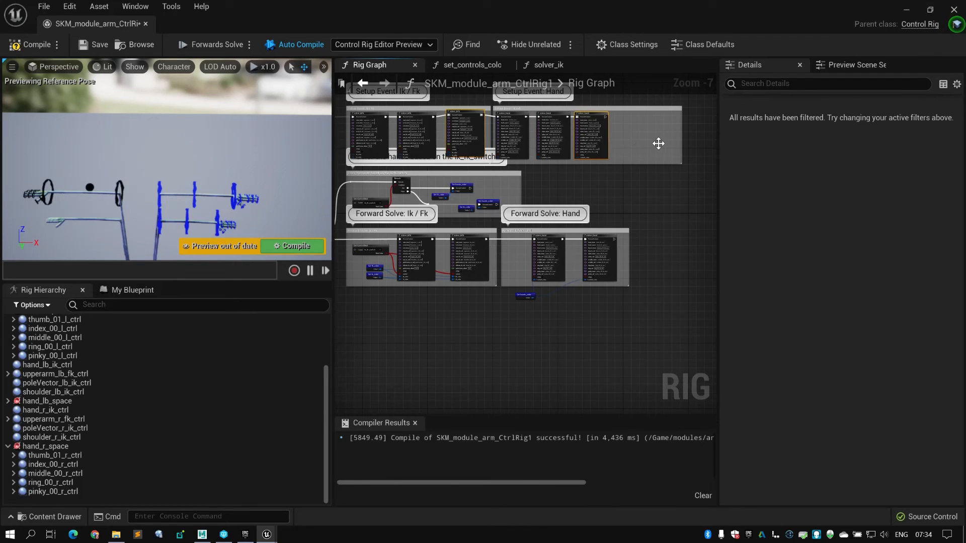
{"action": "mouse_move", "coordinate": [651, 144]}
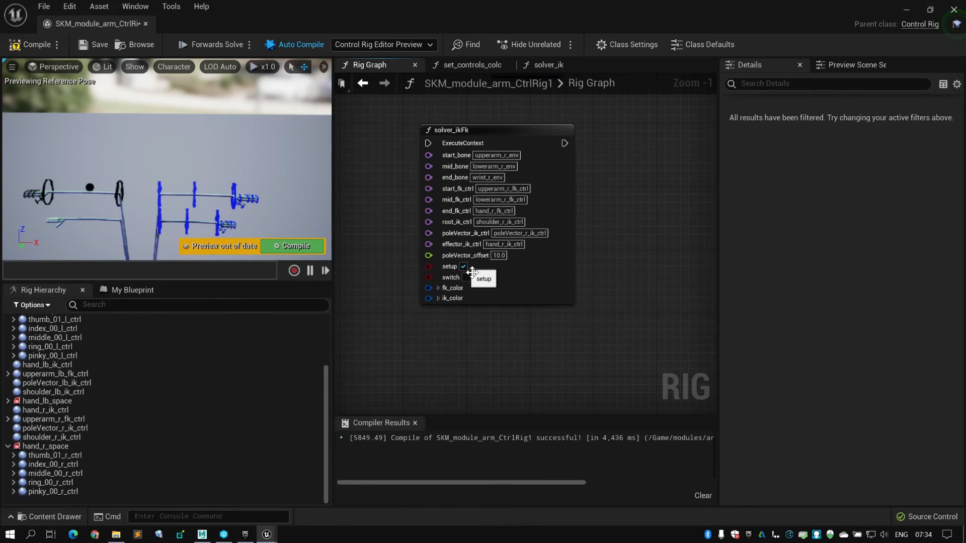
{"action": "mouse_move", "coordinate": [662, 240]}
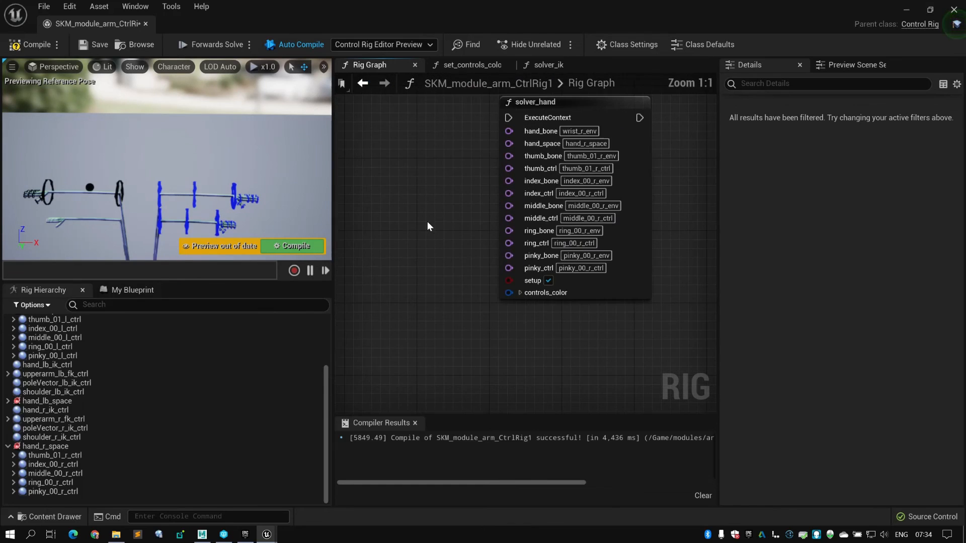
{"action": "mouse_move", "coordinate": [477, 178]}
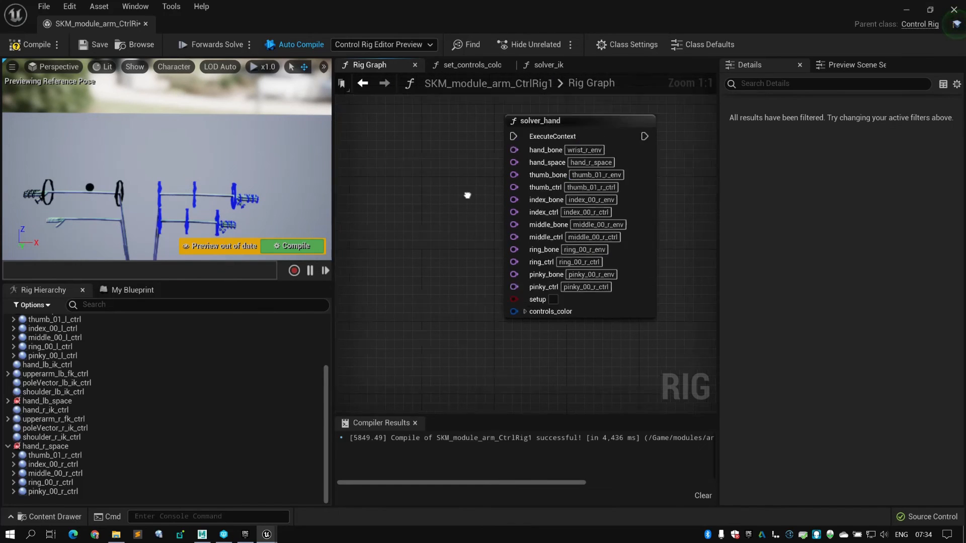
{"action": "scroll", "scroll_direction": "down", "scroll_amount": 3}
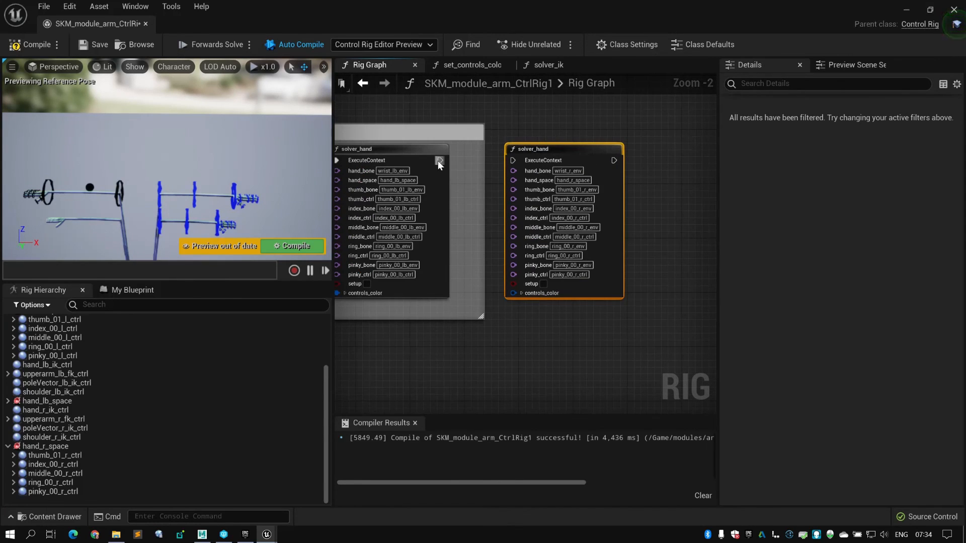
- Run the right-hand solver_hand after the lb hand solver in forward solve
{"action": "left_click_drag", "start_coordinate": [439, 160], "coordinate": [513, 160]}
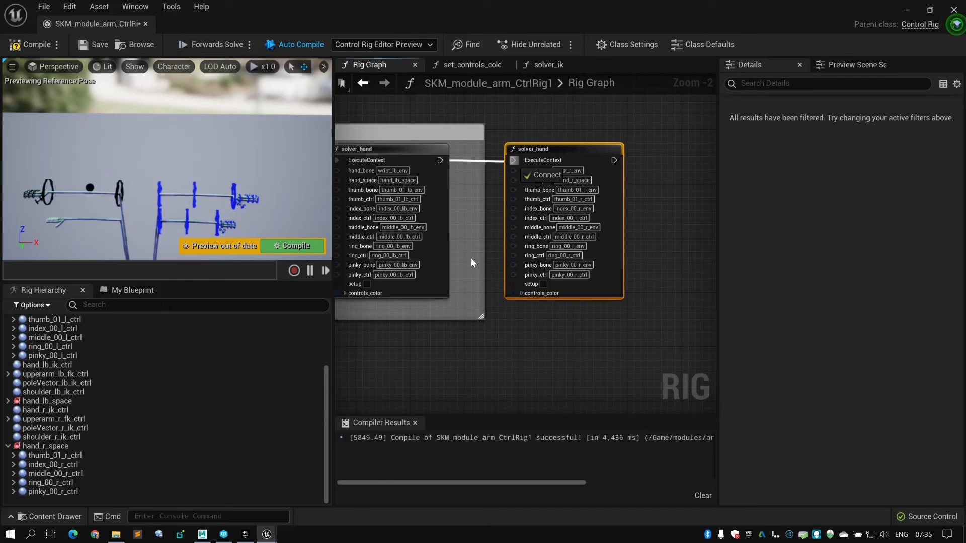
{"action": "mouse_move", "coordinate": [437, 347]}
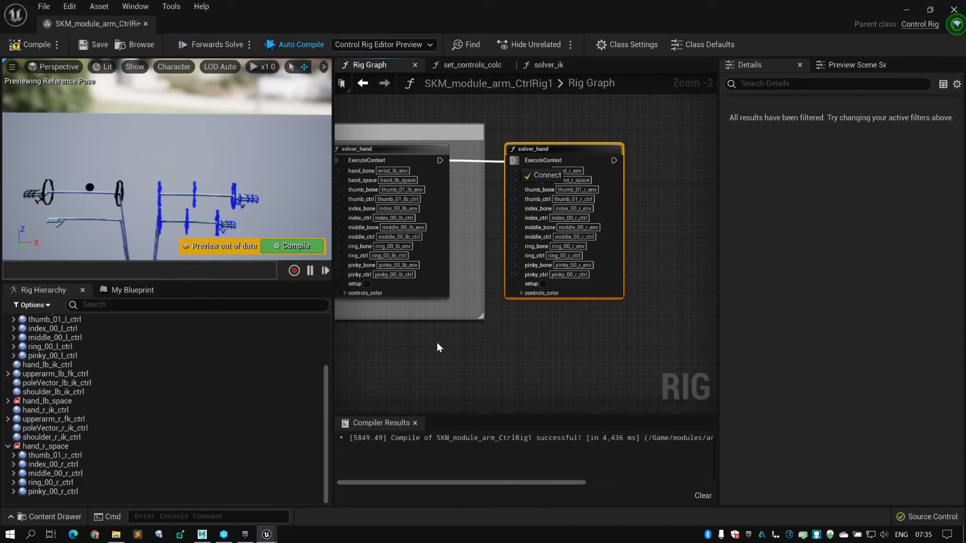
{"action": "scroll", "scroll_direction": "down", "scroll_amount": 3}
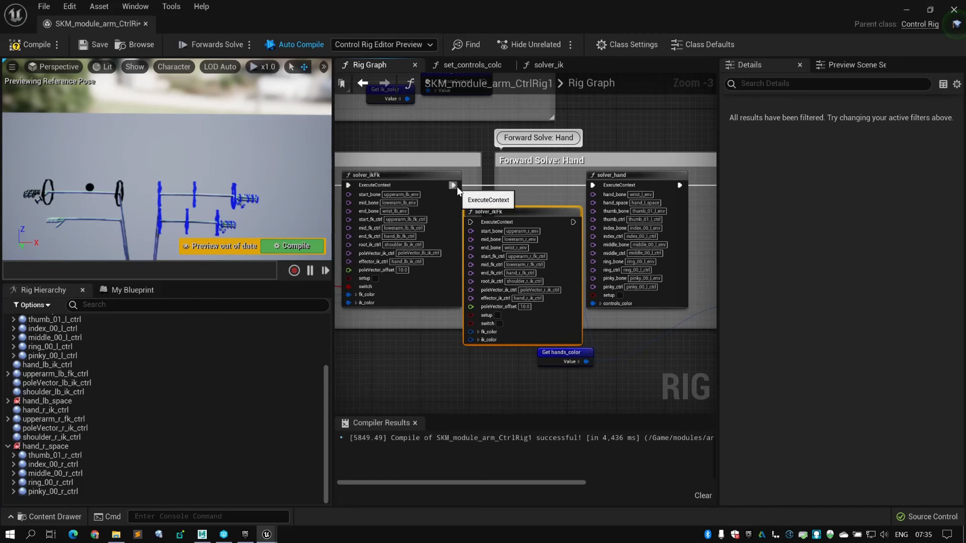
{"action": "mouse_move", "coordinate": [577, 230]}
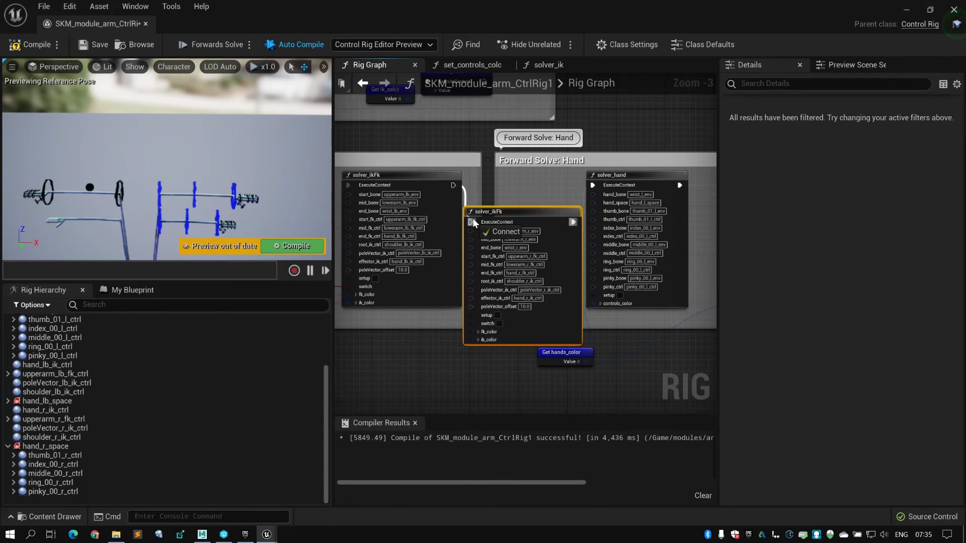
{"action": "mouse_move", "coordinate": [400, 339]}
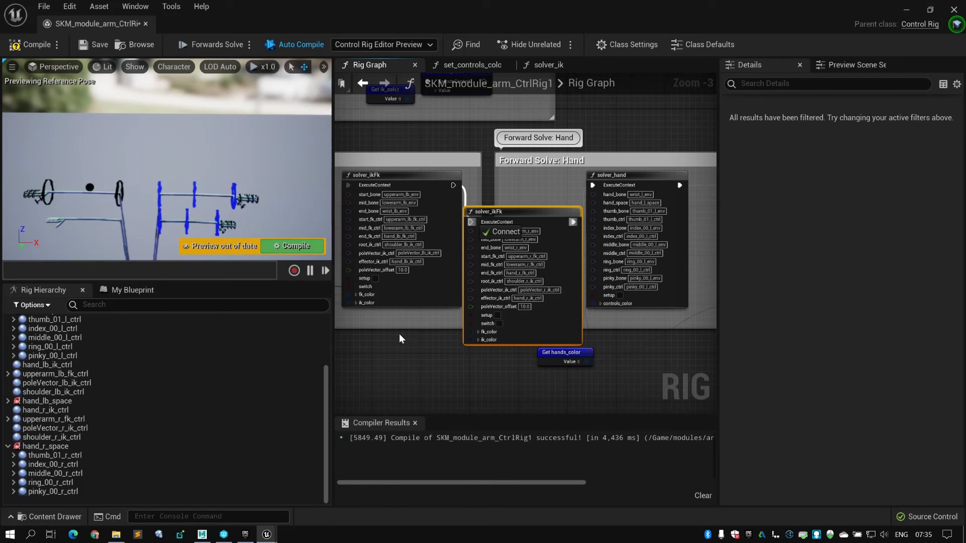
{"action": "mouse_move", "coordinate": [405, 345]}
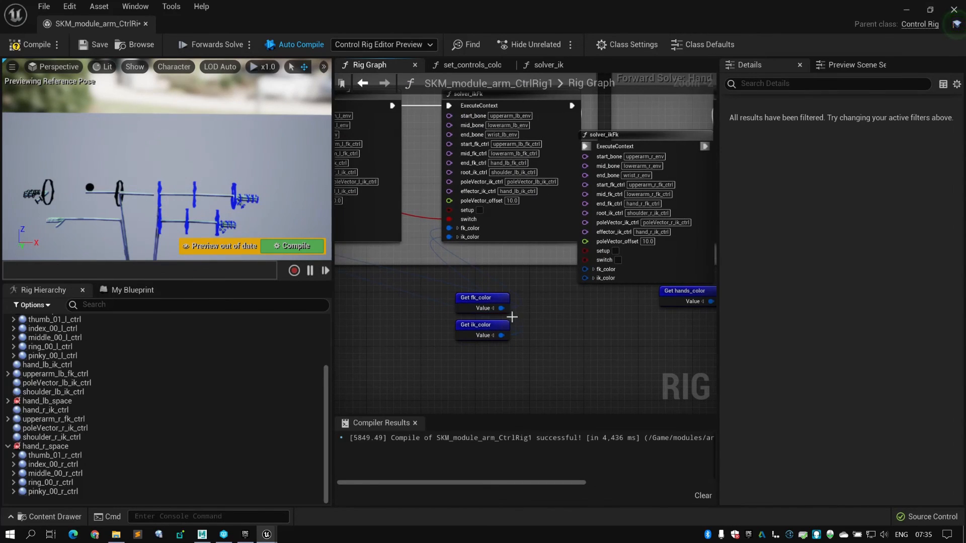
- Chain the _r solver_ikFk after the _lb one and feed fk_color, ik_color and hands_color into the new solvers
{"action": "left_click_drag", "start_coordinate": [499, 307], "coordinate": [585, 270]}
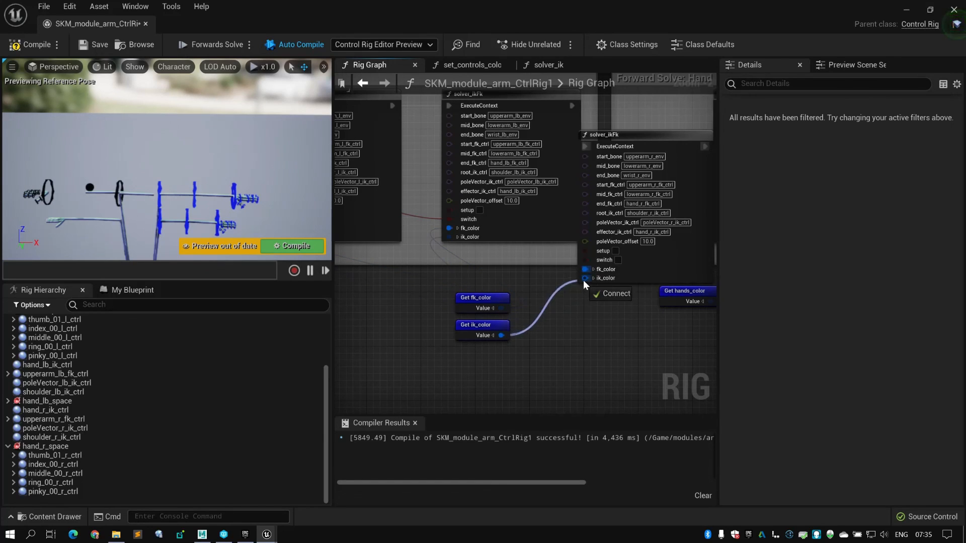
{"action": "mouse_move", "coordinate": [661, 337]}
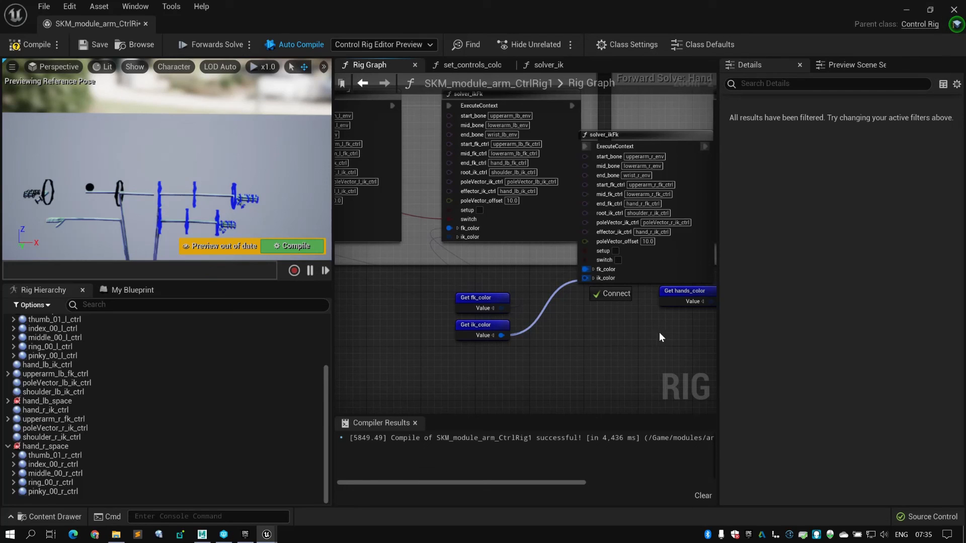
{"action": "mouse_move", "coordinate": [699, 338]}
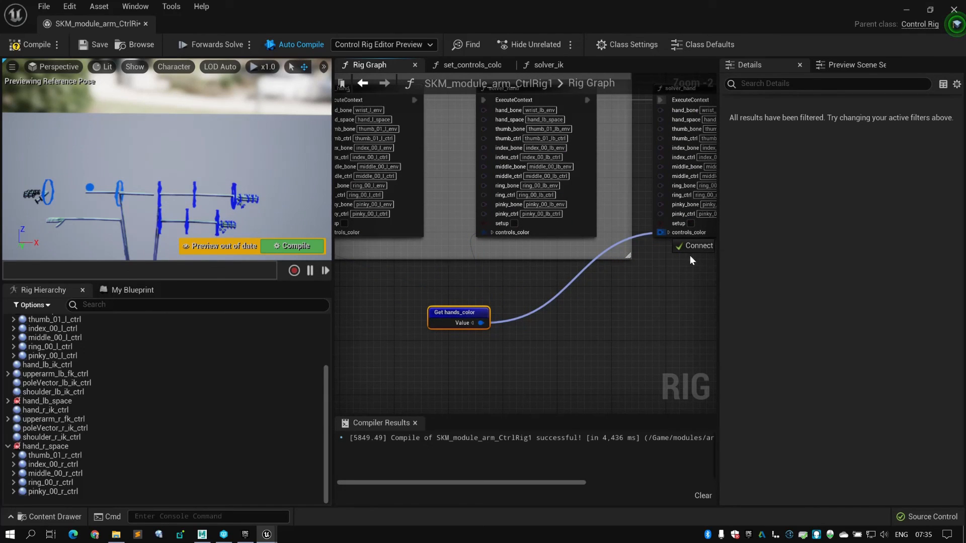
{"action": "mouse_move", "coordinate": [418, 288]}
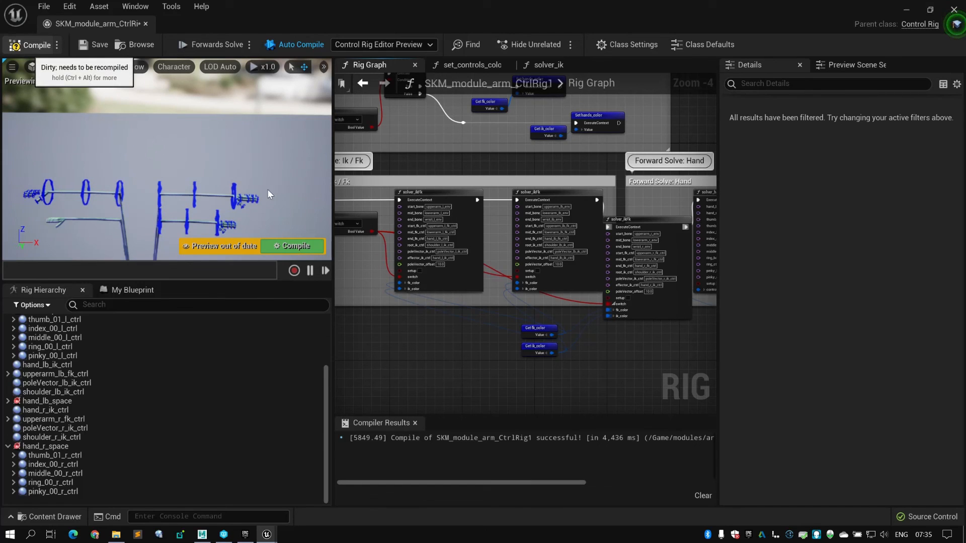
{"action": "mouse_move", "coordinate": [63, 213]}
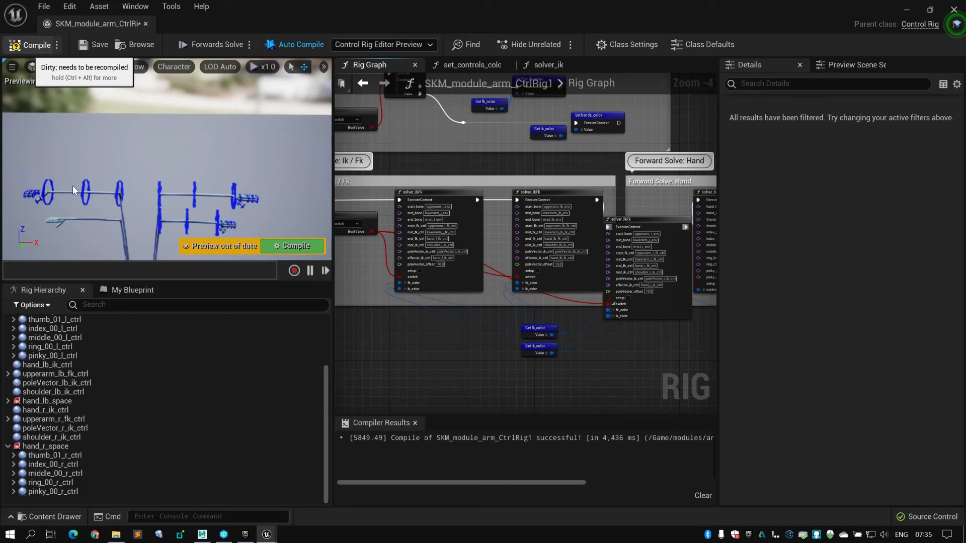
{"action": "mouse_move", "coordinate": [123, 197]}
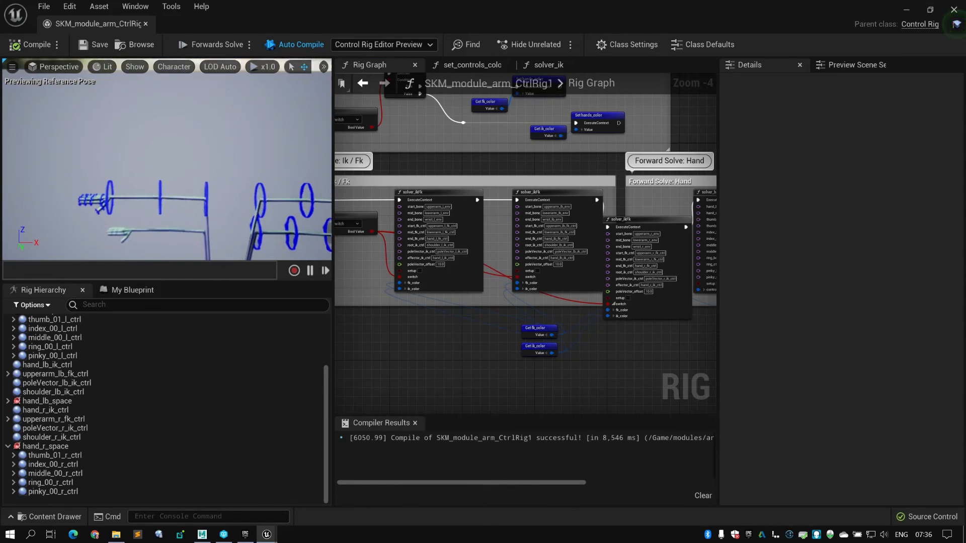
- Compile the Control Rig and select lowerarm_r_fk_ctrl in the preview to test it
{"action": "left_click", "coordinate": [61, 428]}
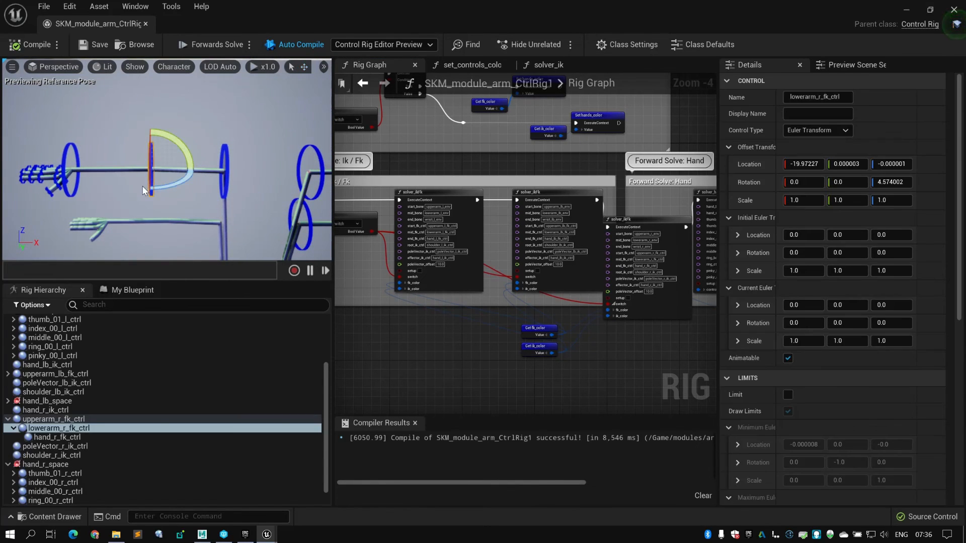